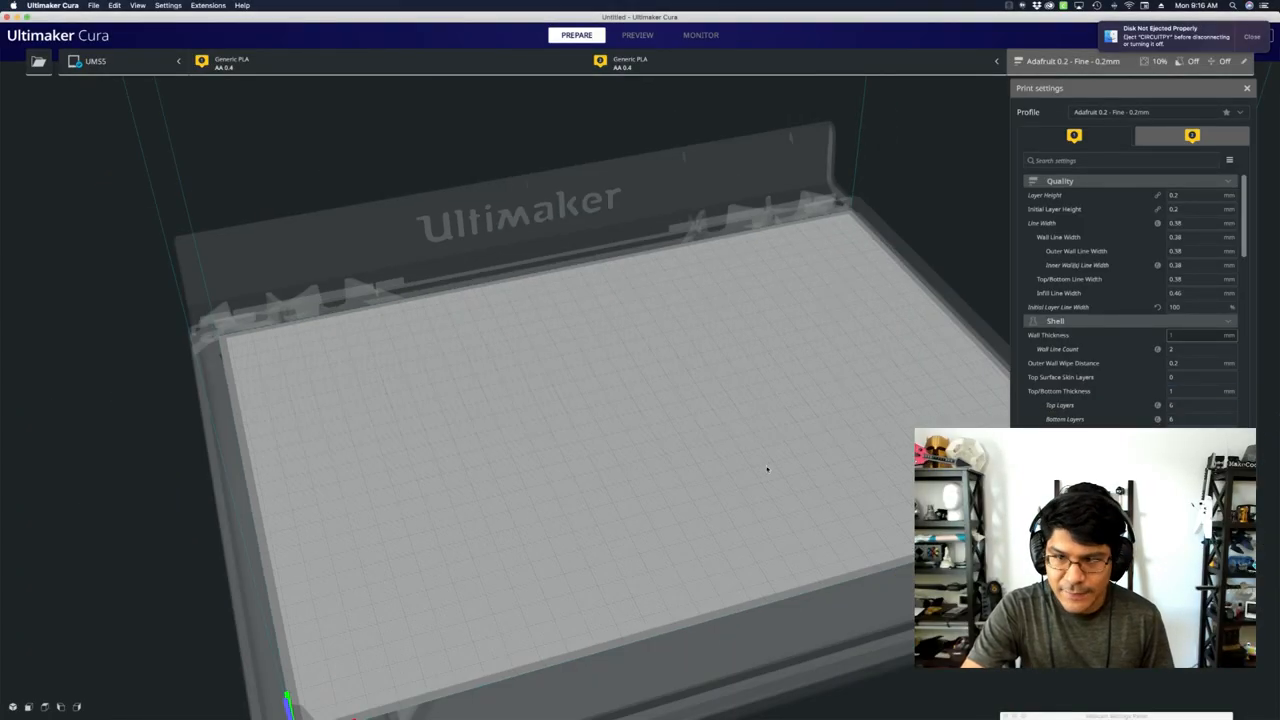
Check the Cura version information from the application menu and close it.
{"action": "left_click", "coordinate": [52, 4]}
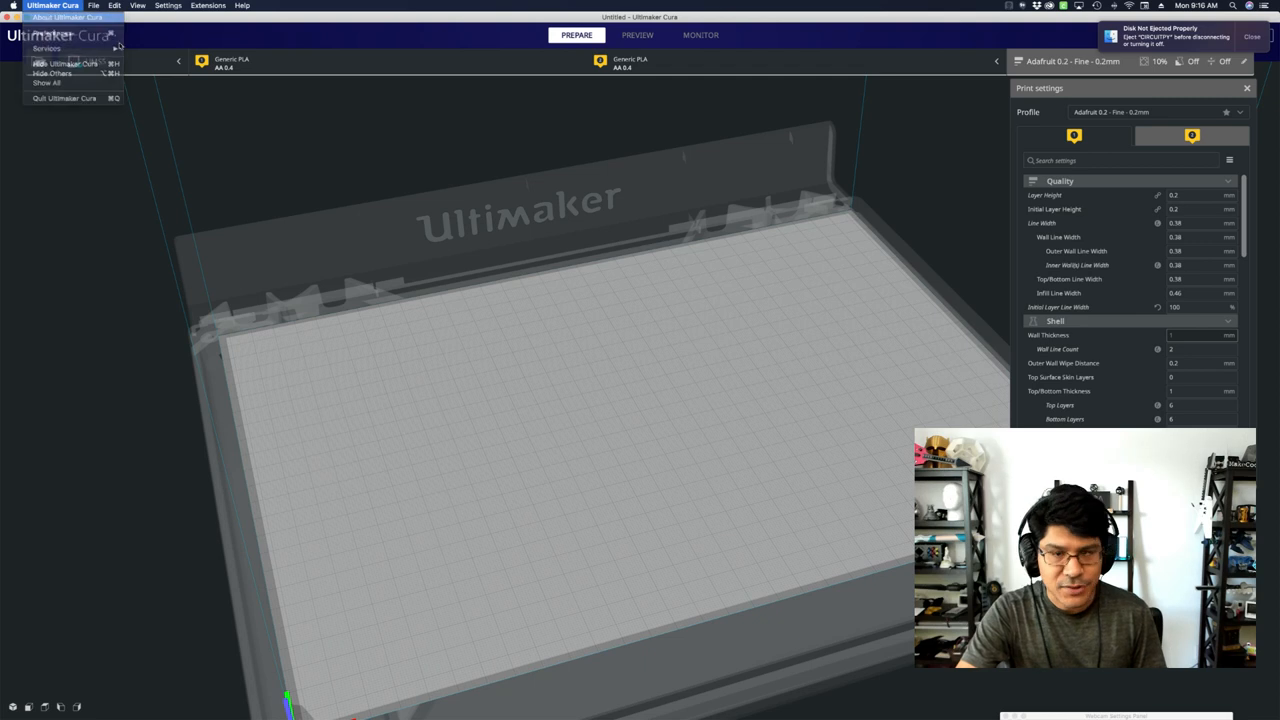
{"action": "left_click", "coordinate": [64, 18]}
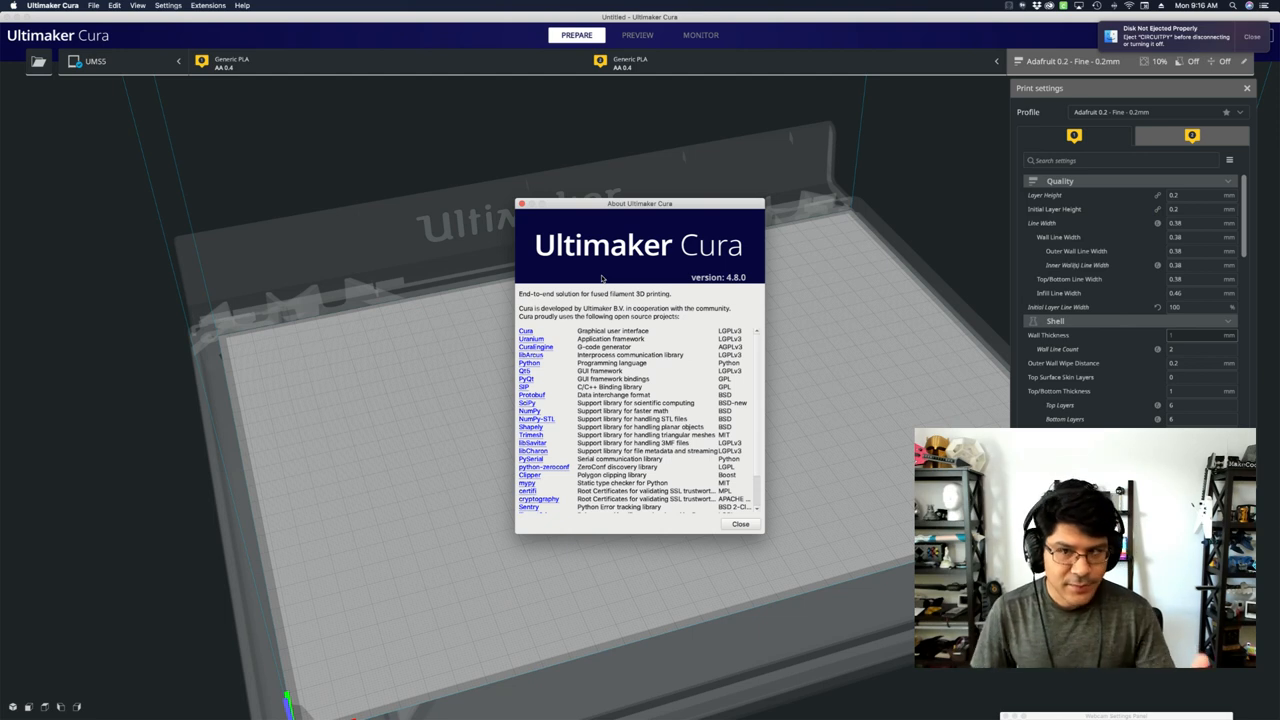
{"action": "mouse_move", "coordinate": [692, 270]}
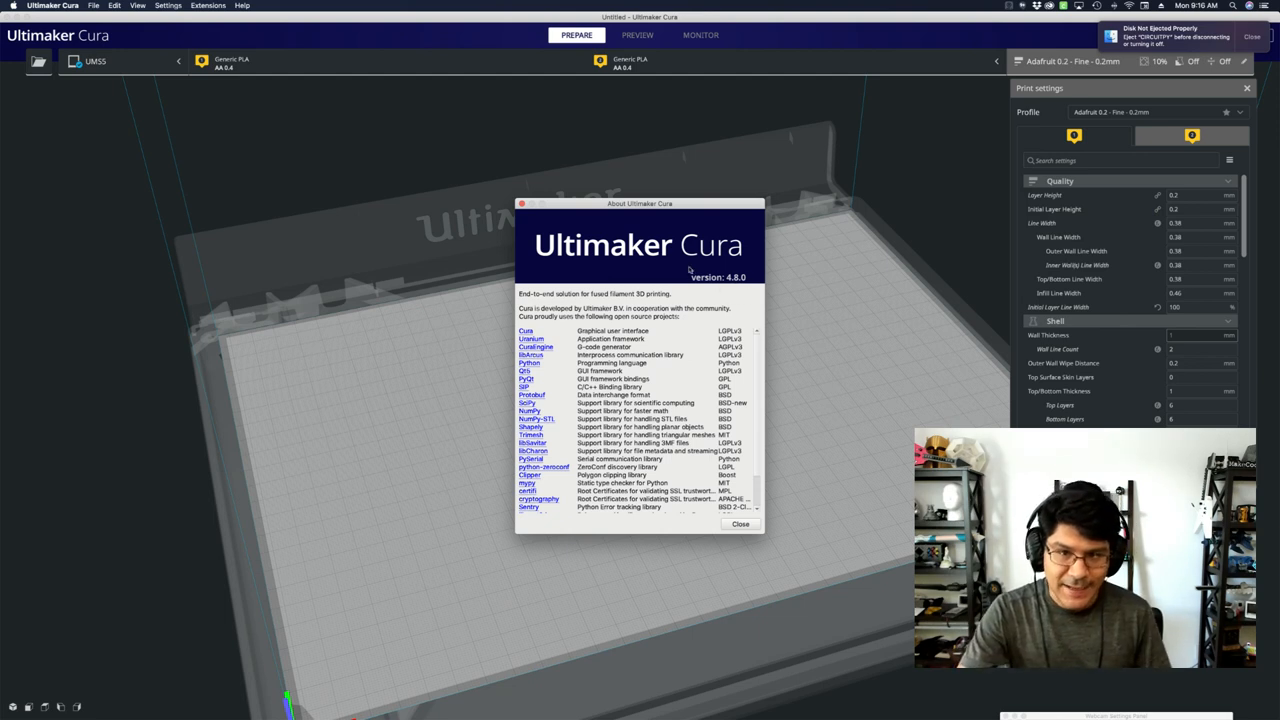
{"action": "left_click", "coordinate": [740, 524]}
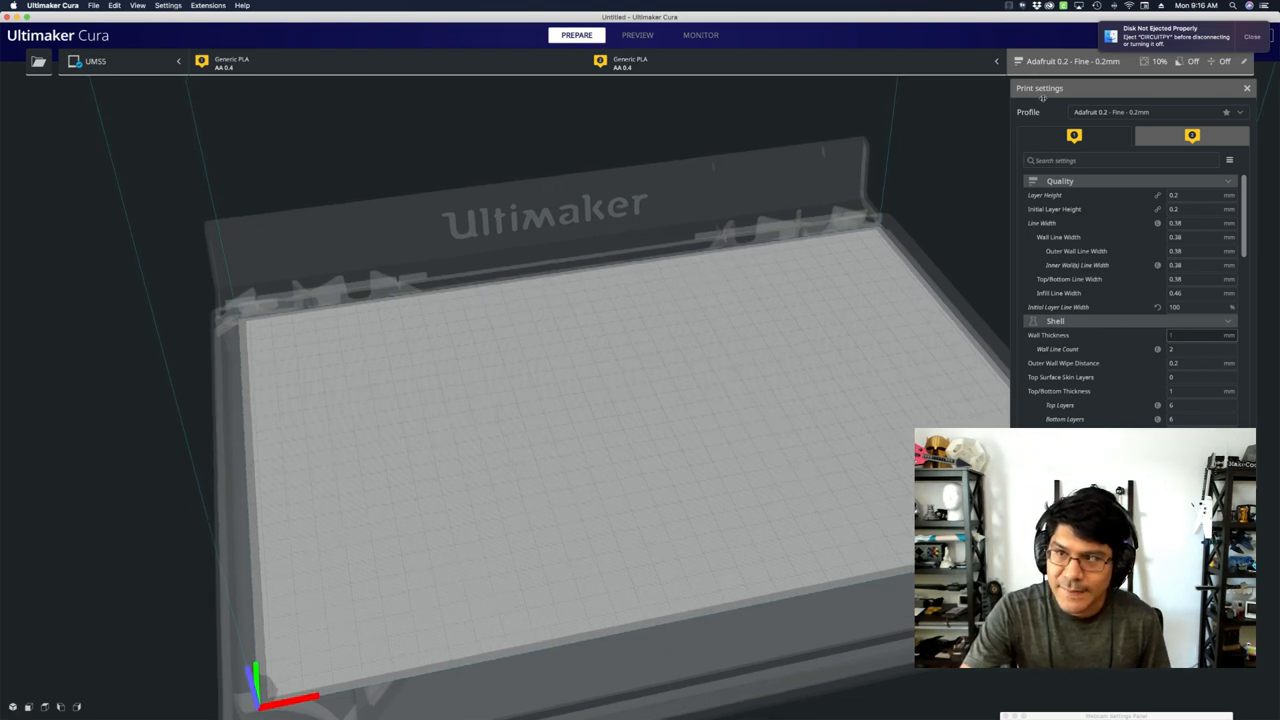
Filter the print settings to 'fuzzy' and enable Fuzzy Skin under Experimental.
{"action": "left_click", "coordinate": [1120, 160]}
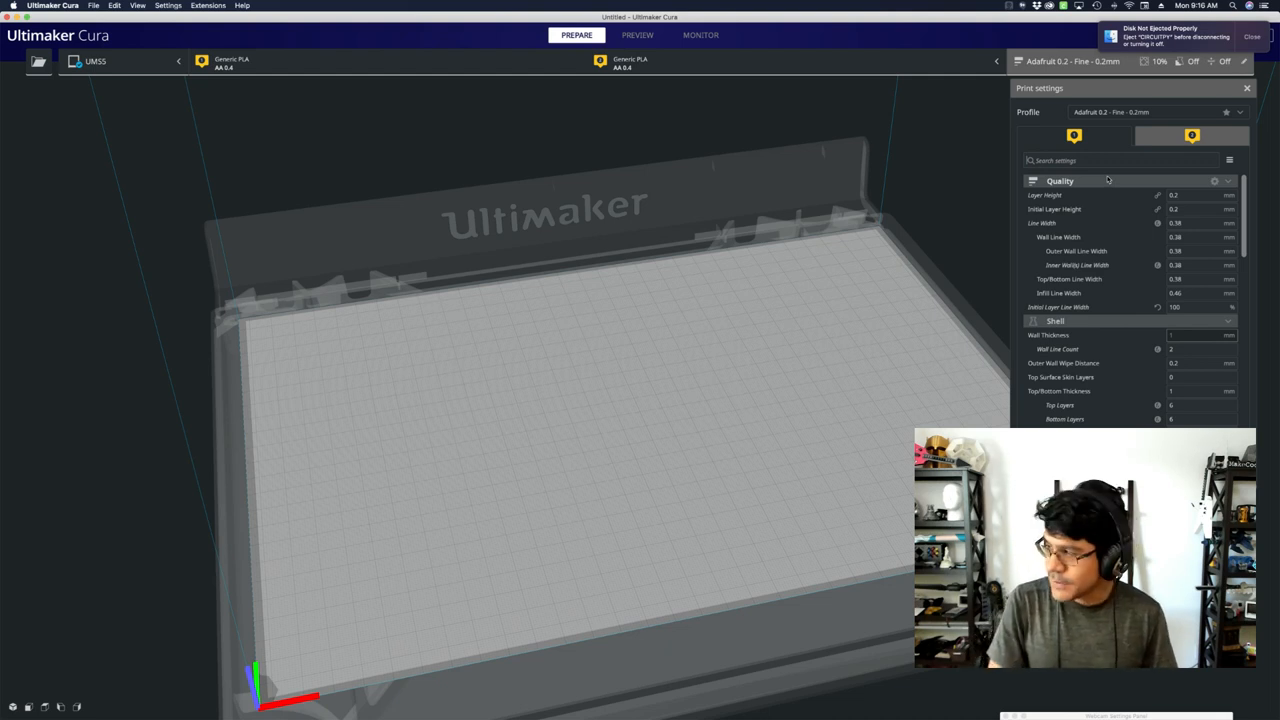
{"action": "type", "text": "fuzzy"}
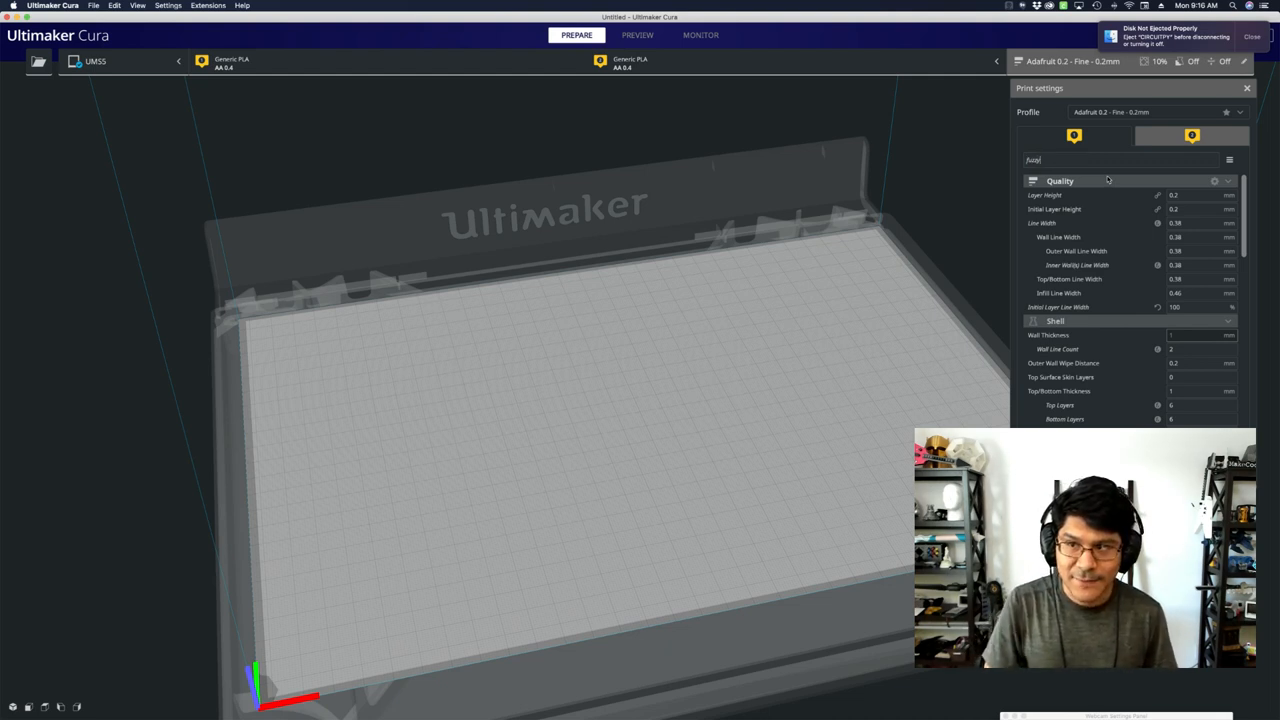
{"action": "type", "text": "fuzzy"}
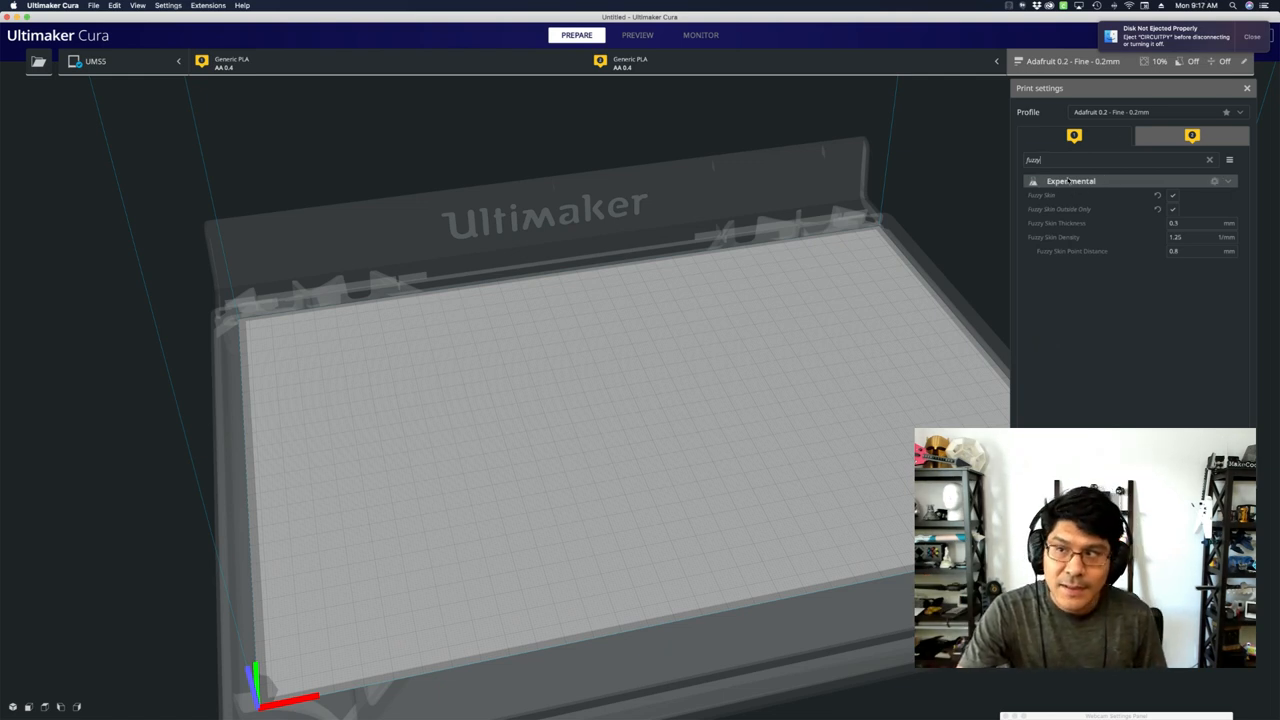
{"action": "left_click", "coordinate": [1172, 194]}
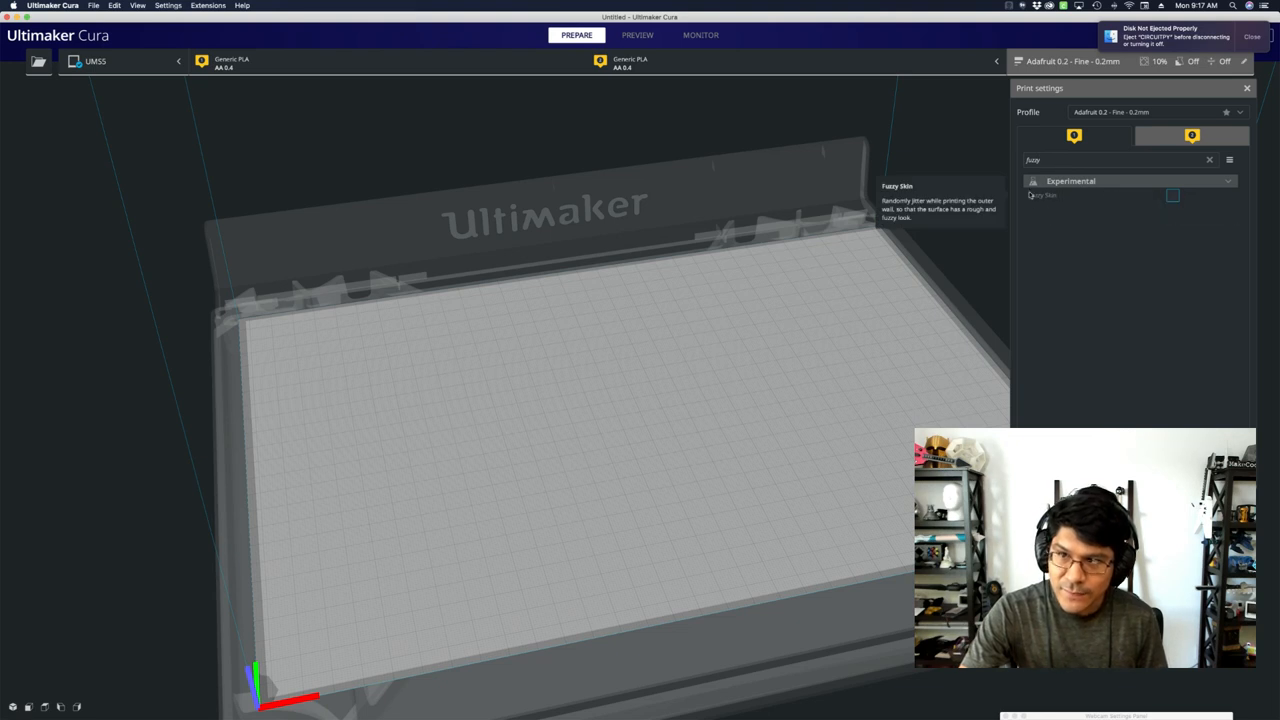
{"action": "left_click", "coordinate": [1172, 196]}
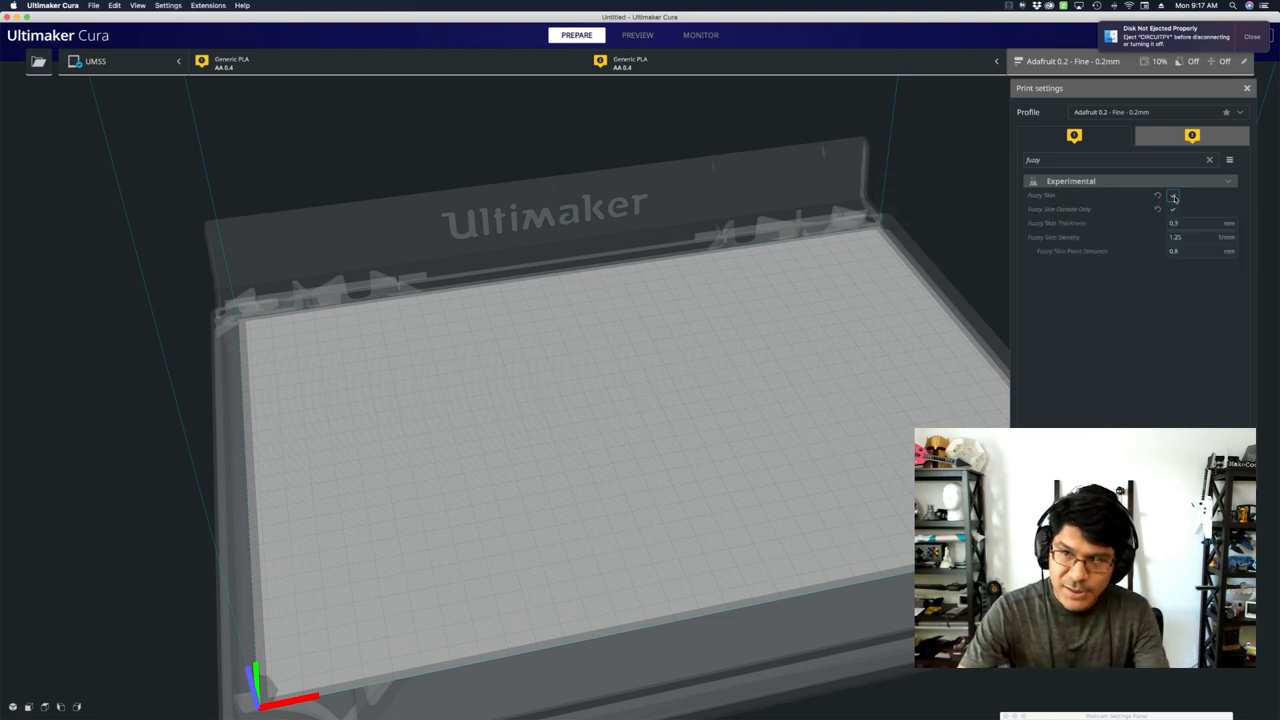
{"action": "left_click", "coordinate": [1176, 210]}
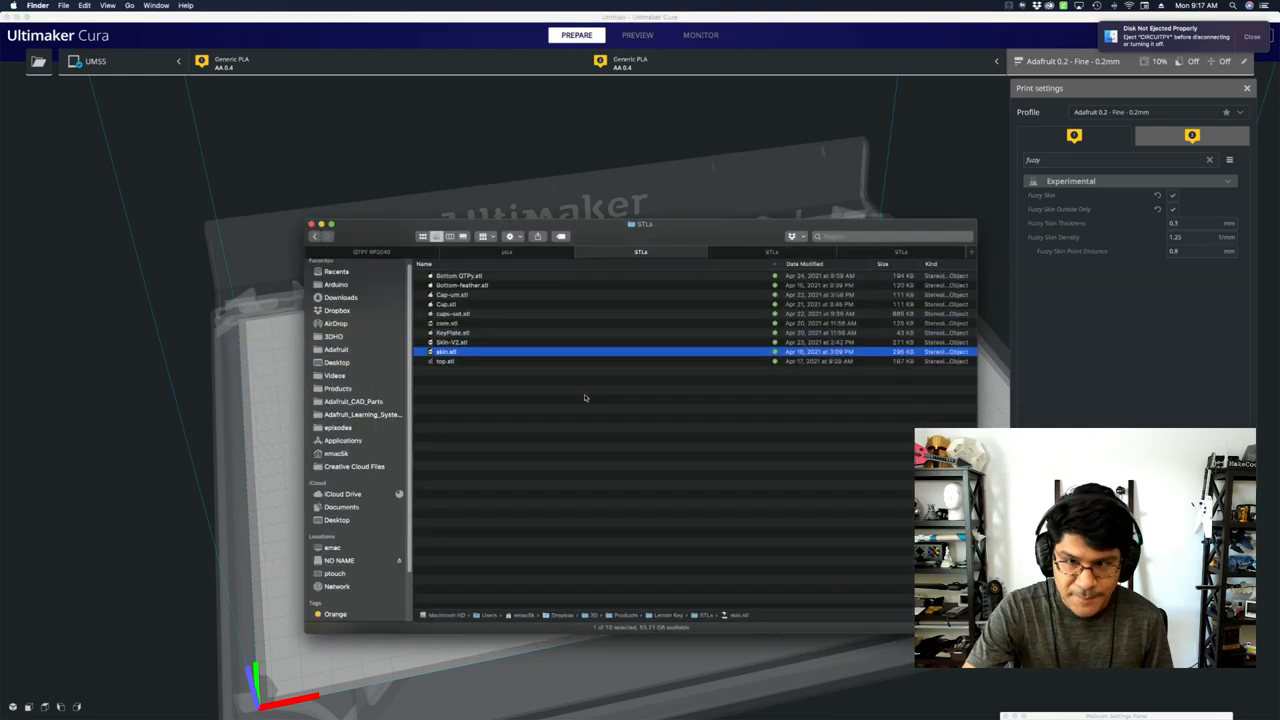
Load the cauldron STL onto the build plate and toggle Fuzzy Skin Outside Only.
{"action": "double_click", "coordinate": [444, 352]}
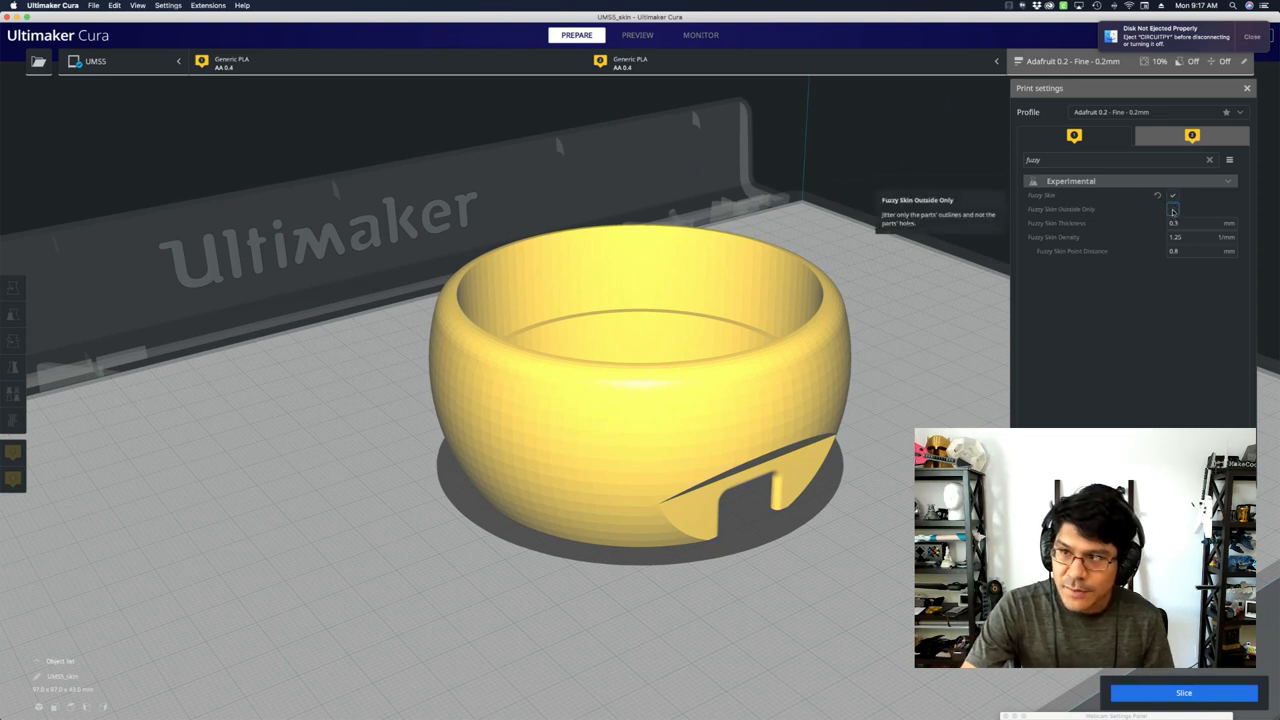
{"action": "left_click", "coordinate": [1172, 208]}
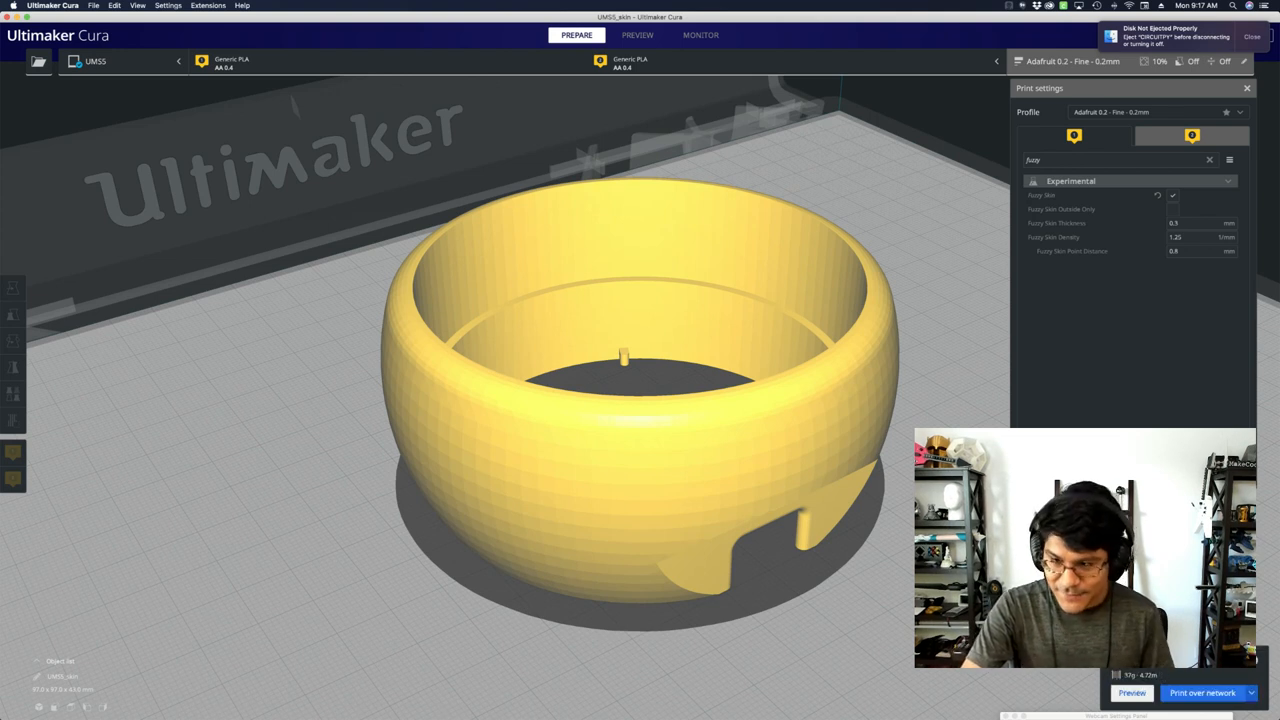
{"action": "mouse_move", "coordinate": [648, 272]}
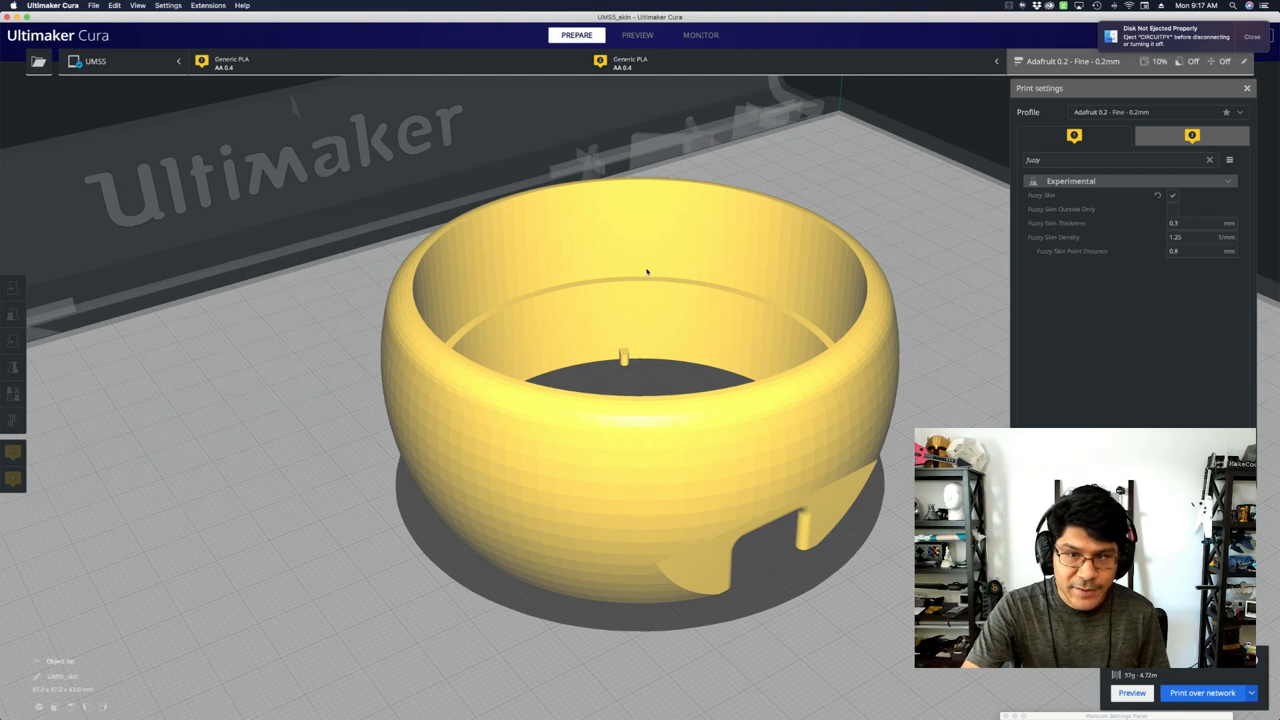
Show the sliced cauldron in the layer preview with its fuzzy-textured walls.
{"action": "left_click", "coordinate": [636, 36]}
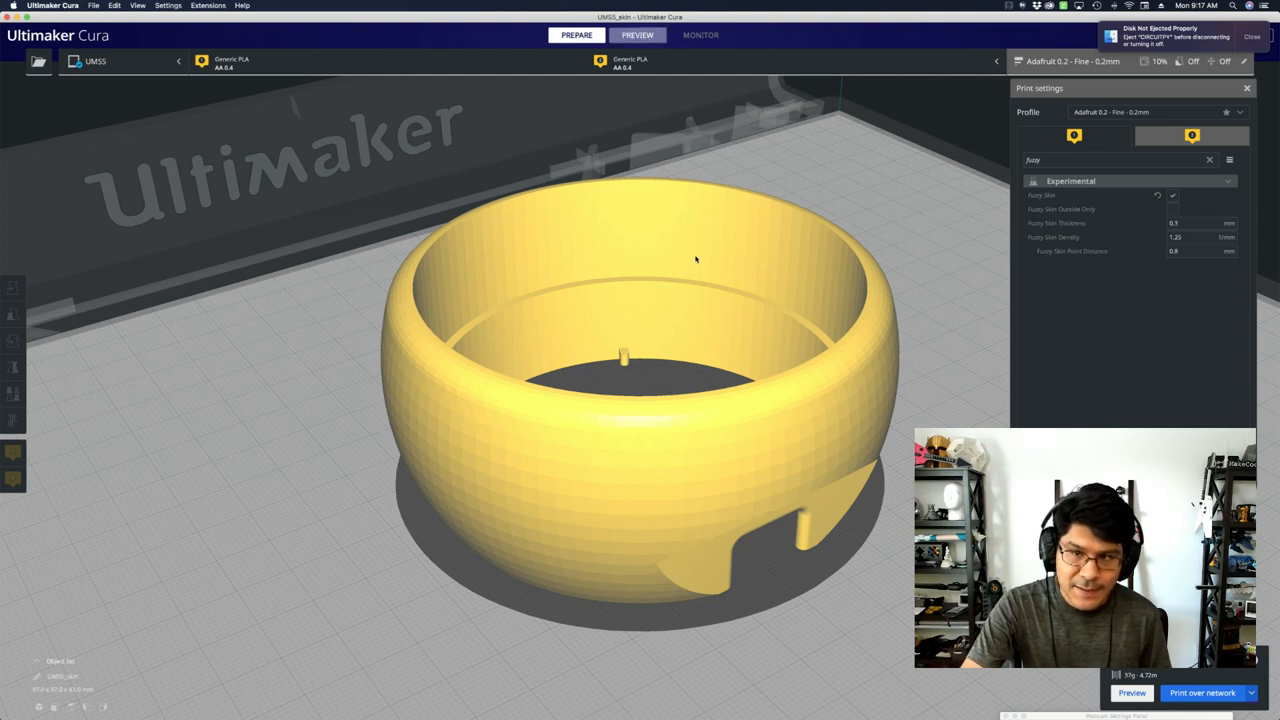
{"action": "left_click", "coordinate": [636, 36]}
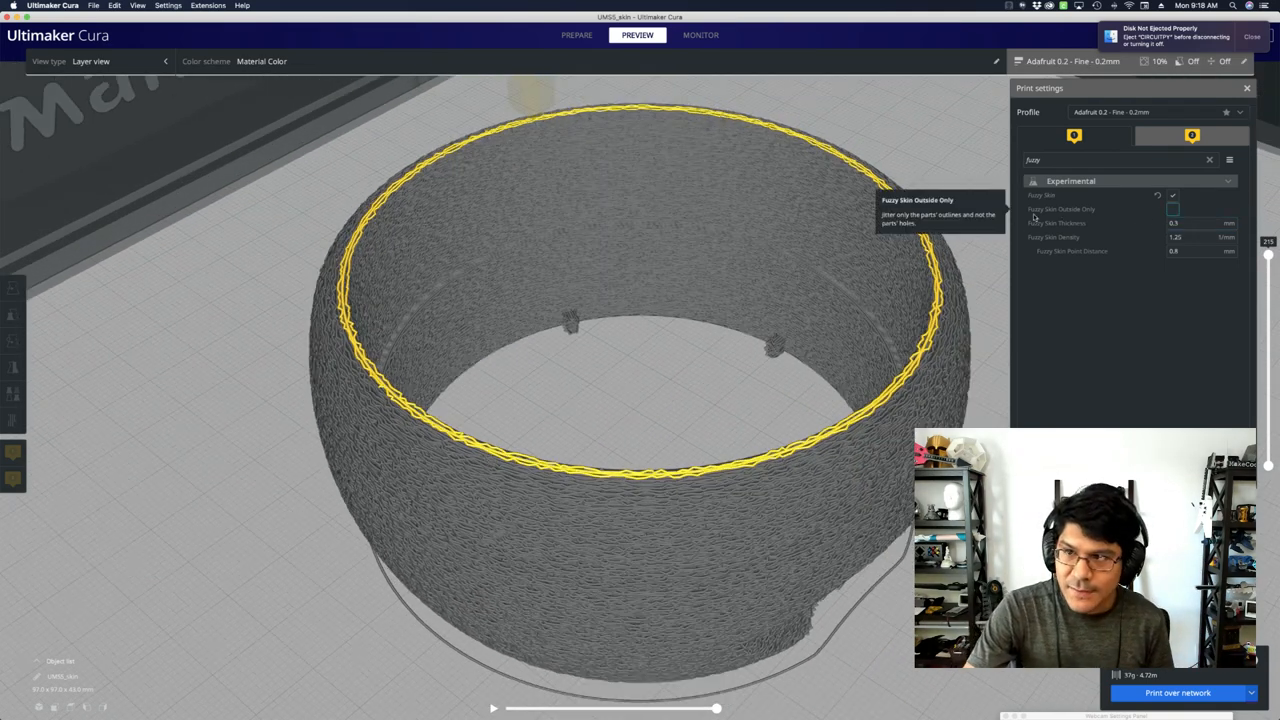
{"action": "left_click", "coordinate": [1172, 208]}
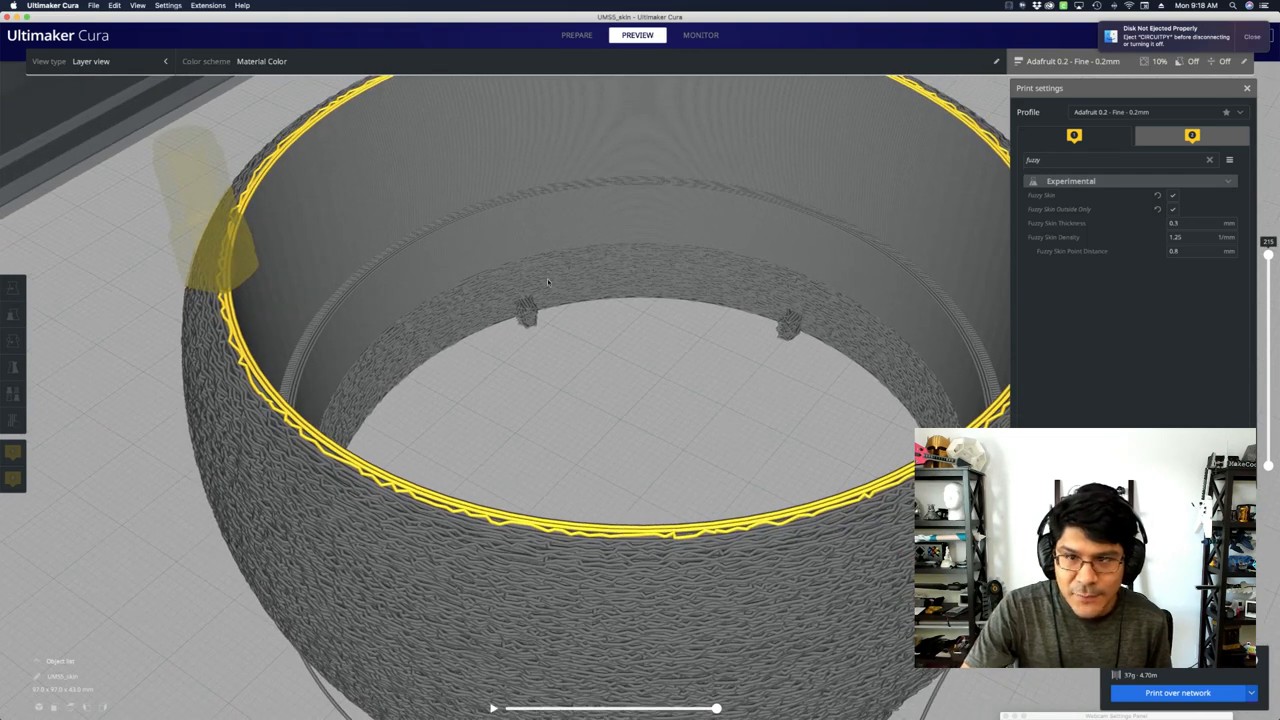
{"action": "left_click_drag", "start_coordinate": [548, 284], "coordinate": [790, 440]}
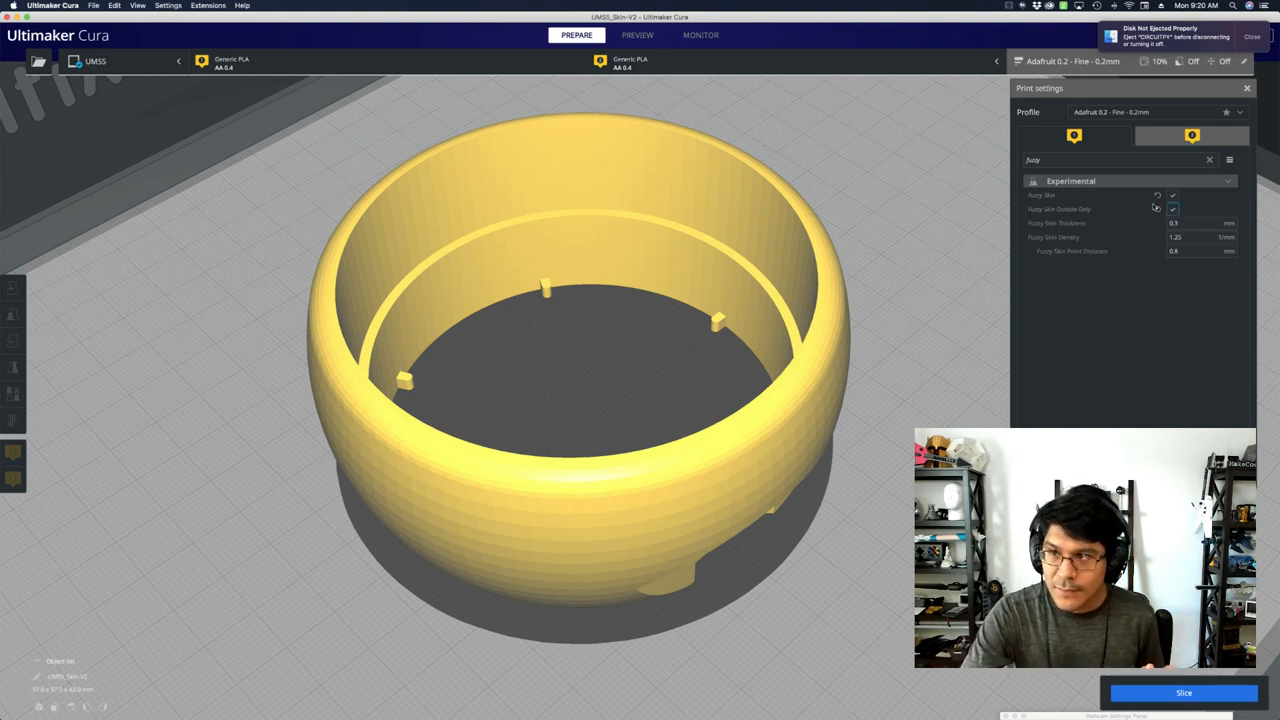
{"action": "mouse_move", "coordinate": [1076, 210]}
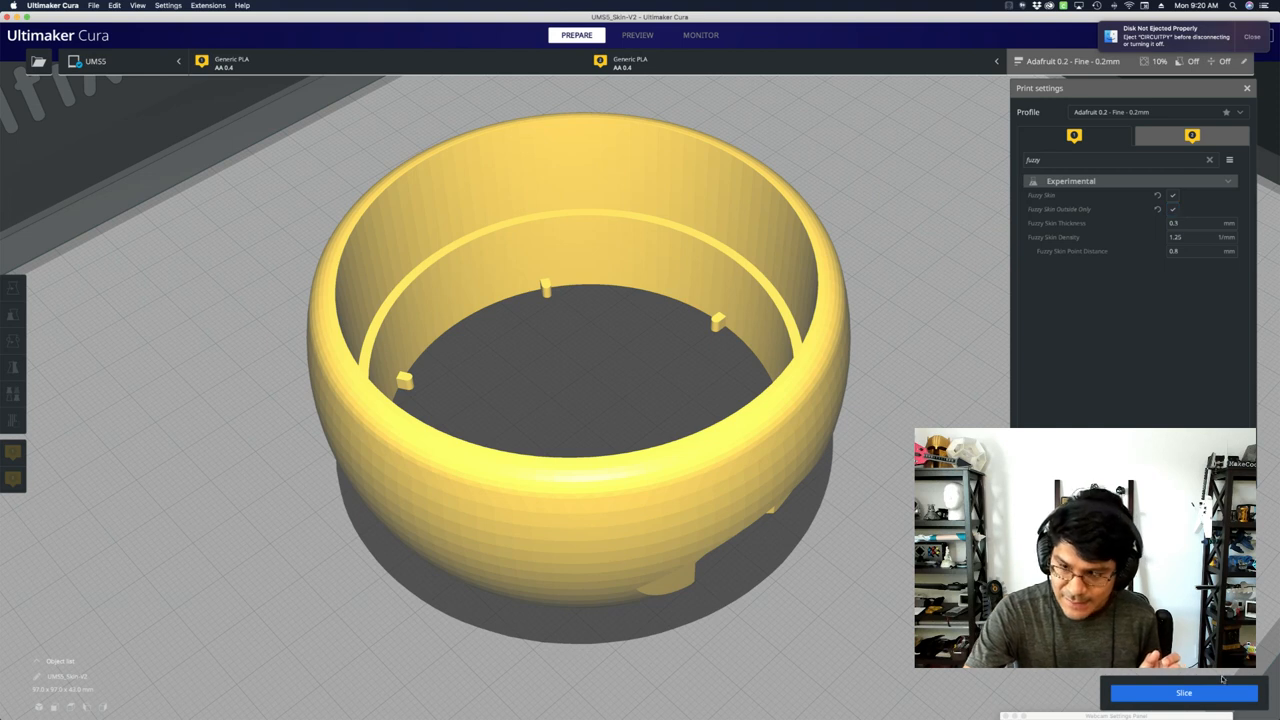
Slice the cauldron part with the inner ledge and tabs.
{"action": "left_click", "coordinate": [1184, 692]}
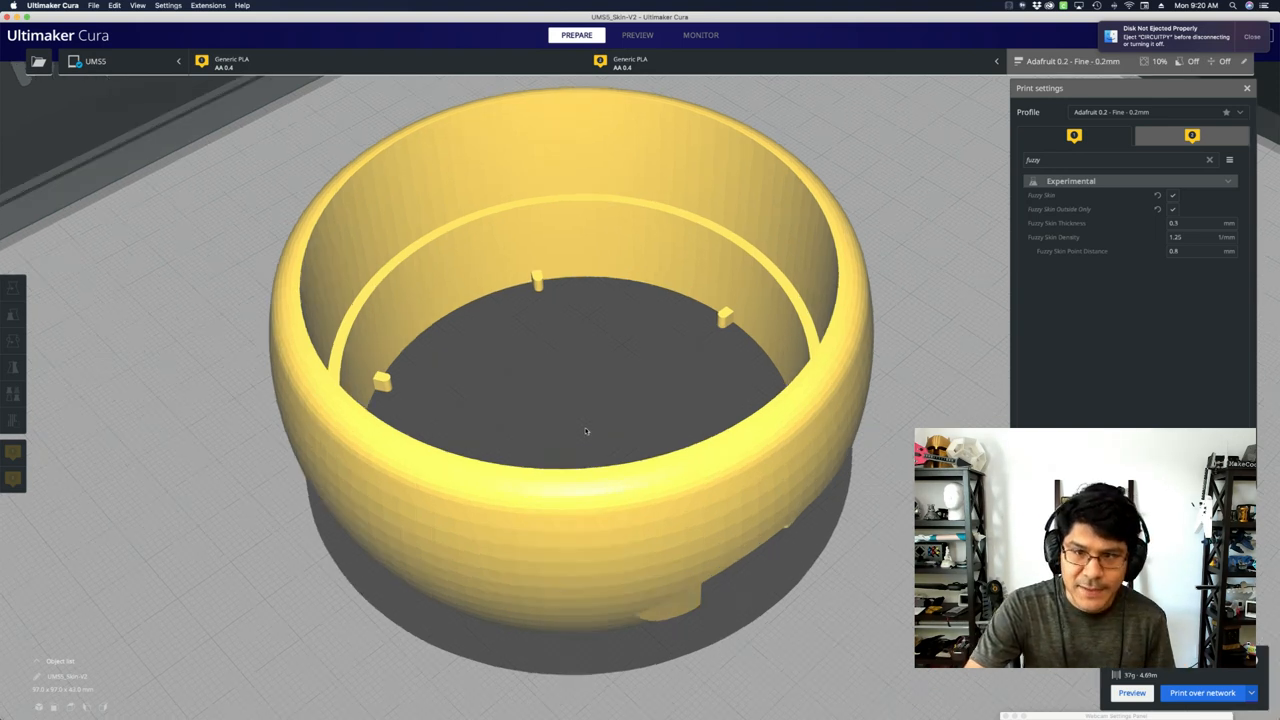
Show the sliced ring-shaped part as layers in the preview.
{"action": "left_click", "coordinate": [636, 36]}
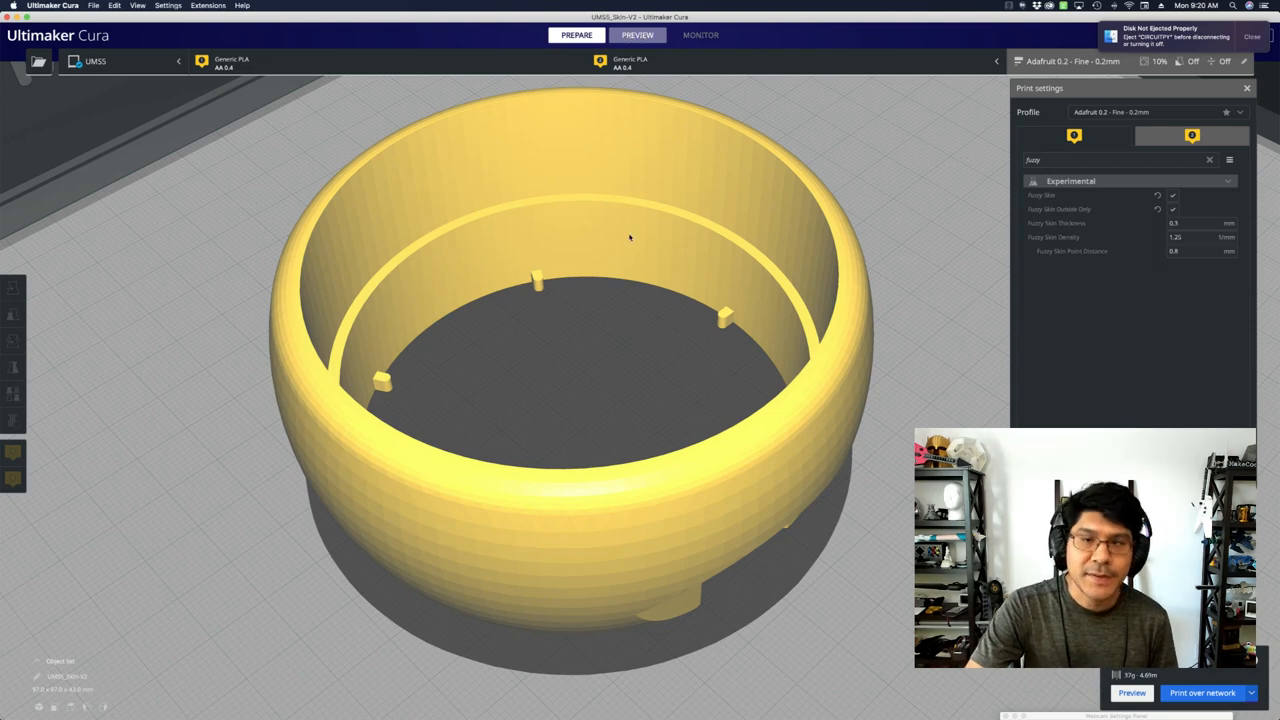
{"action": "left_click", "coordinate": [634, 36]}
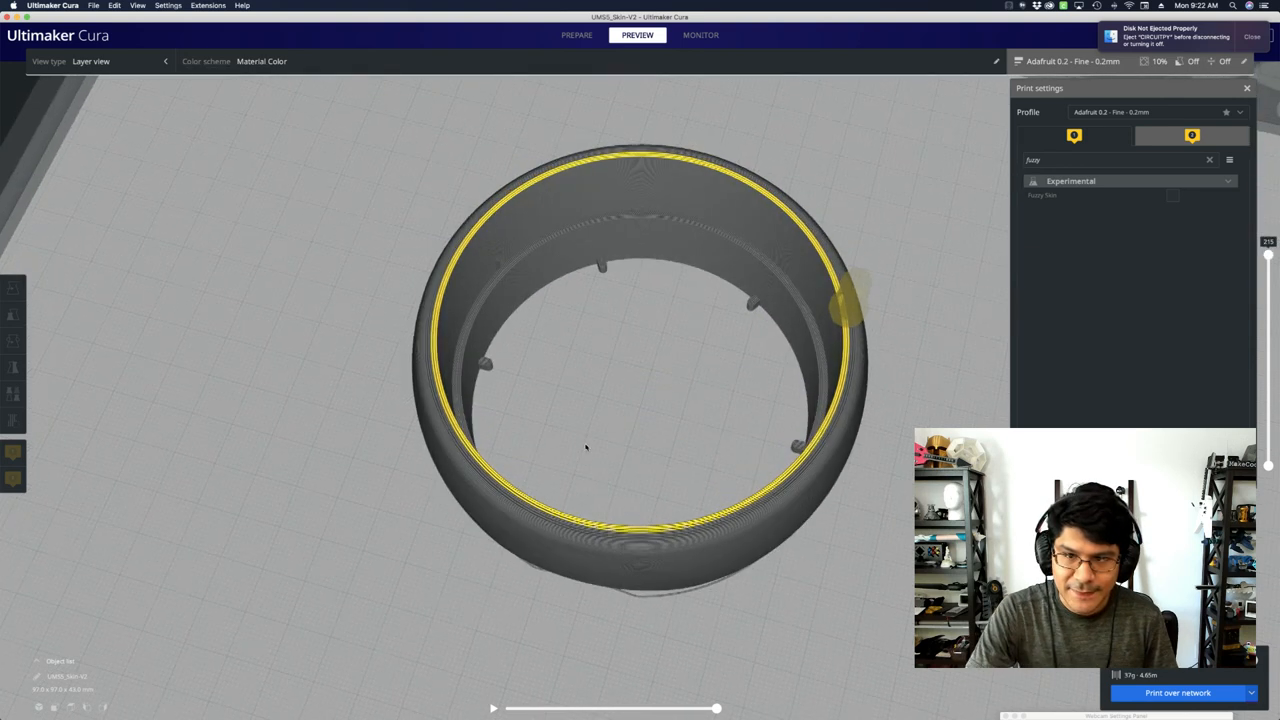
Switch to Chrome showing the Google Images search for fuzzy skin prints.
{"action": "left_click_drag", "start_coordinate": [586, 450], "coordinate": [436, 490]}
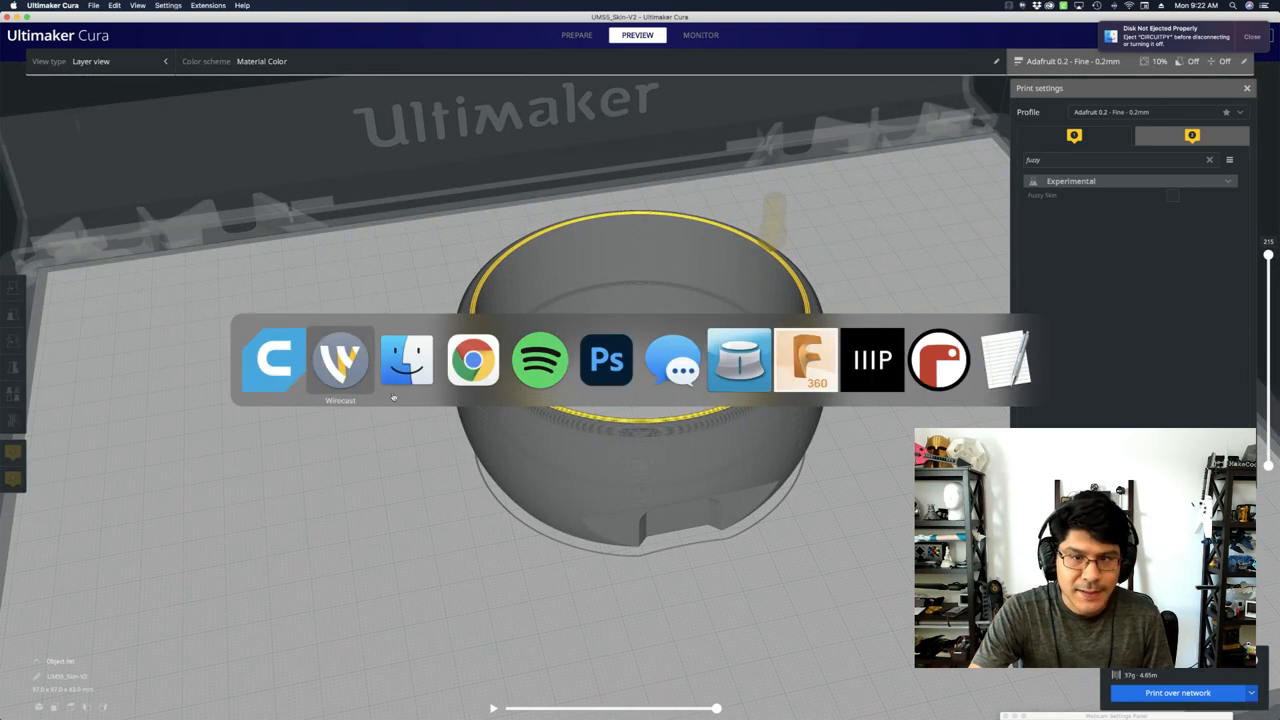
{"action": "mouse_move", "coordinate": [406, 360]}
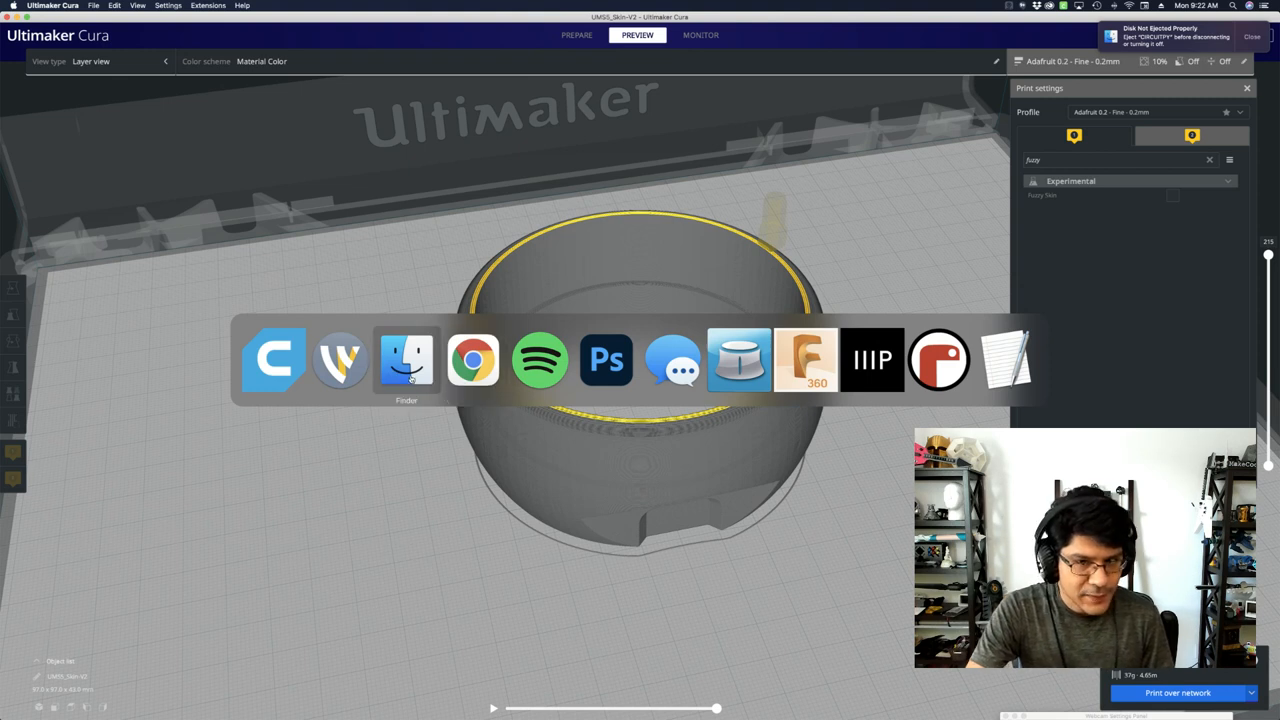
{"action": "left_click", "coordinate": [472, 360]}
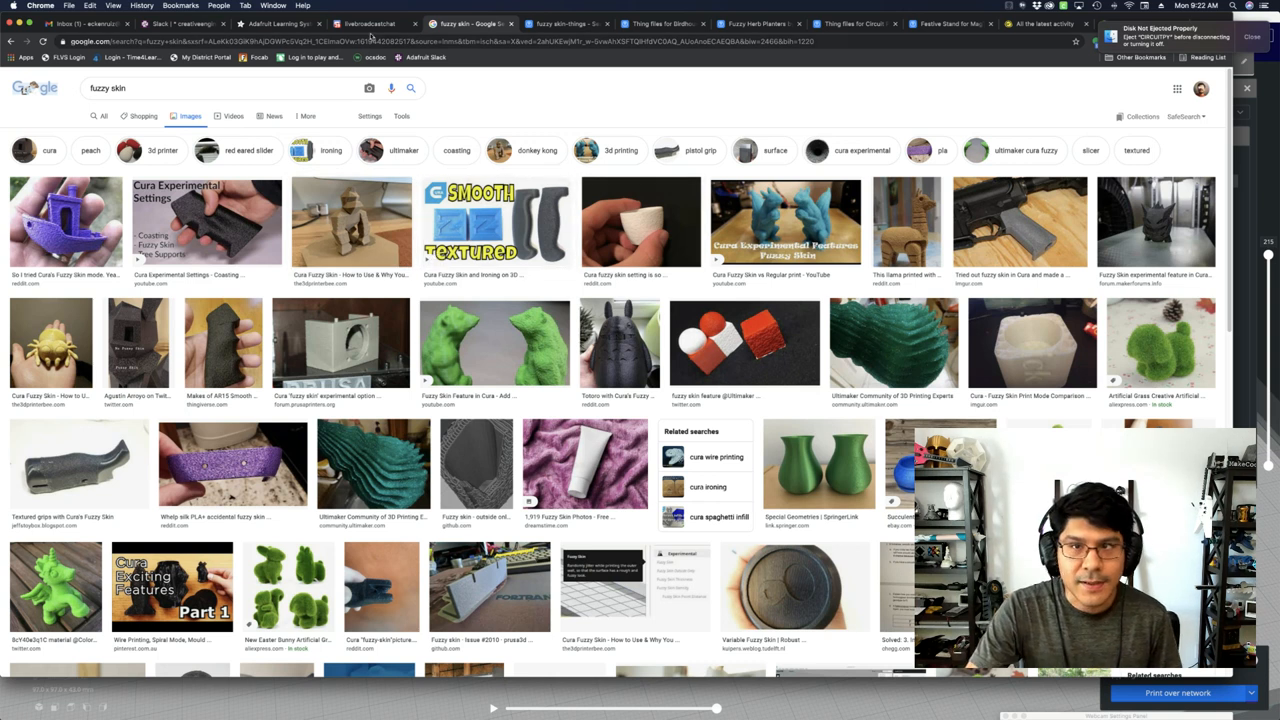
{"action": "mouse_move", "coordinate": [864, 16]}
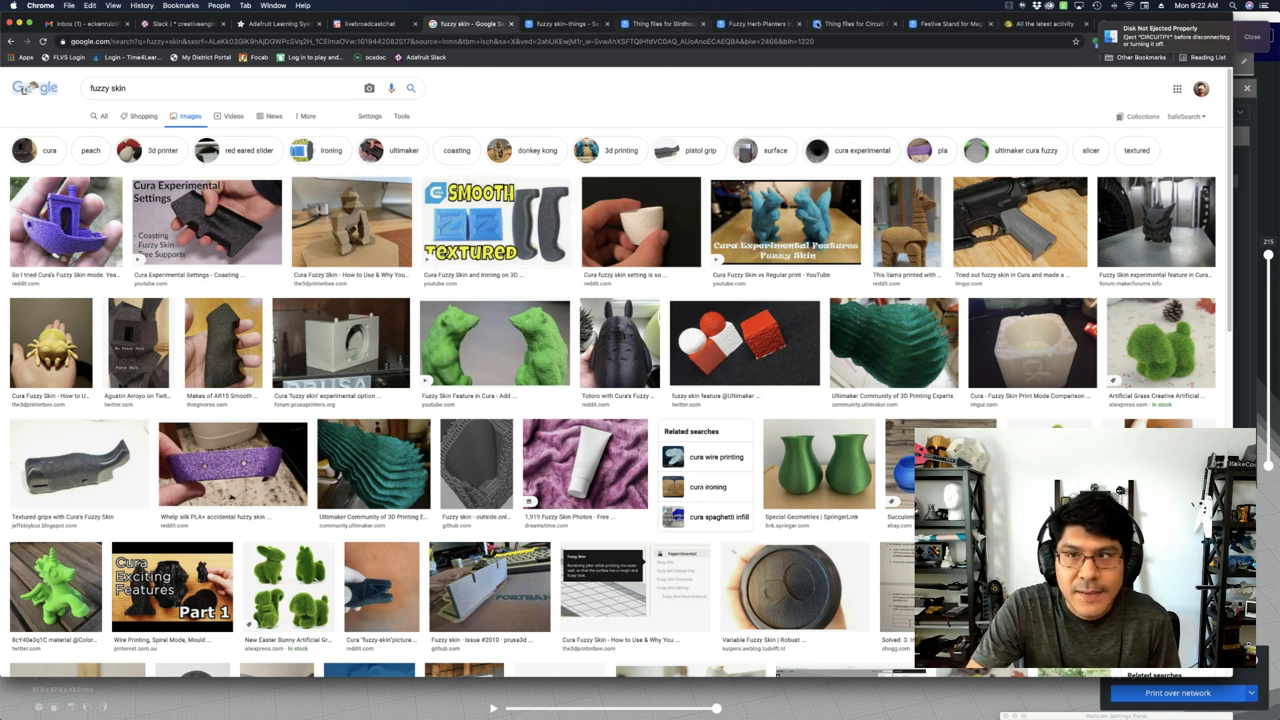
{"action": "mouse_move", "coordinate": [944, 22]}
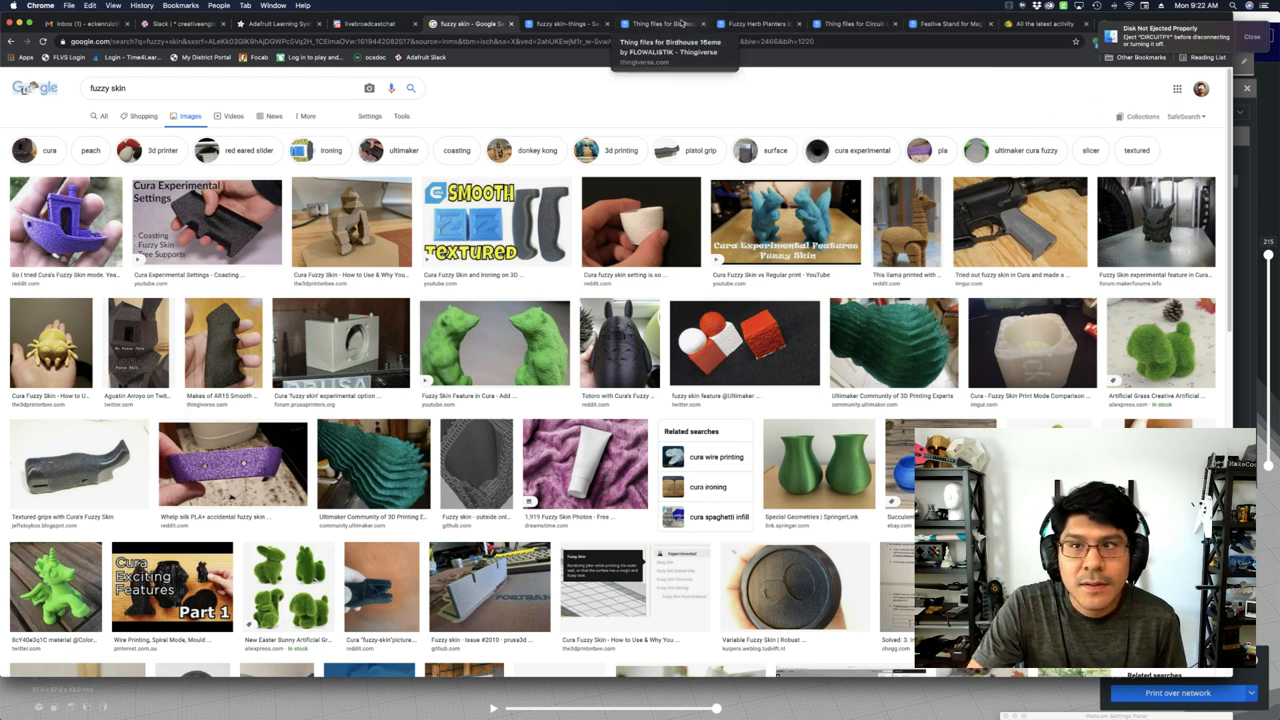
Browse the Birdhouse 10eme Thingiverse page and flip through its photos.
{"action": "left_click", "coordinate": [656, 20]}
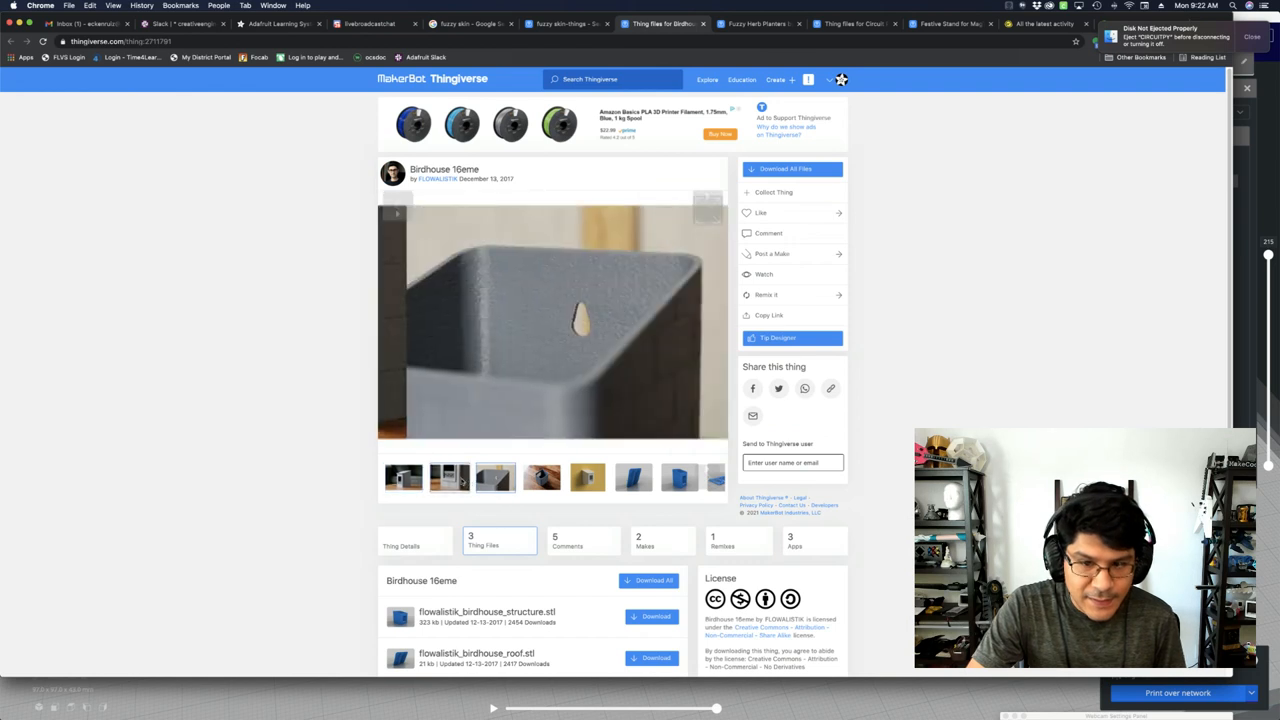
{"action": "left_click", "coordinate": [448, 476]}
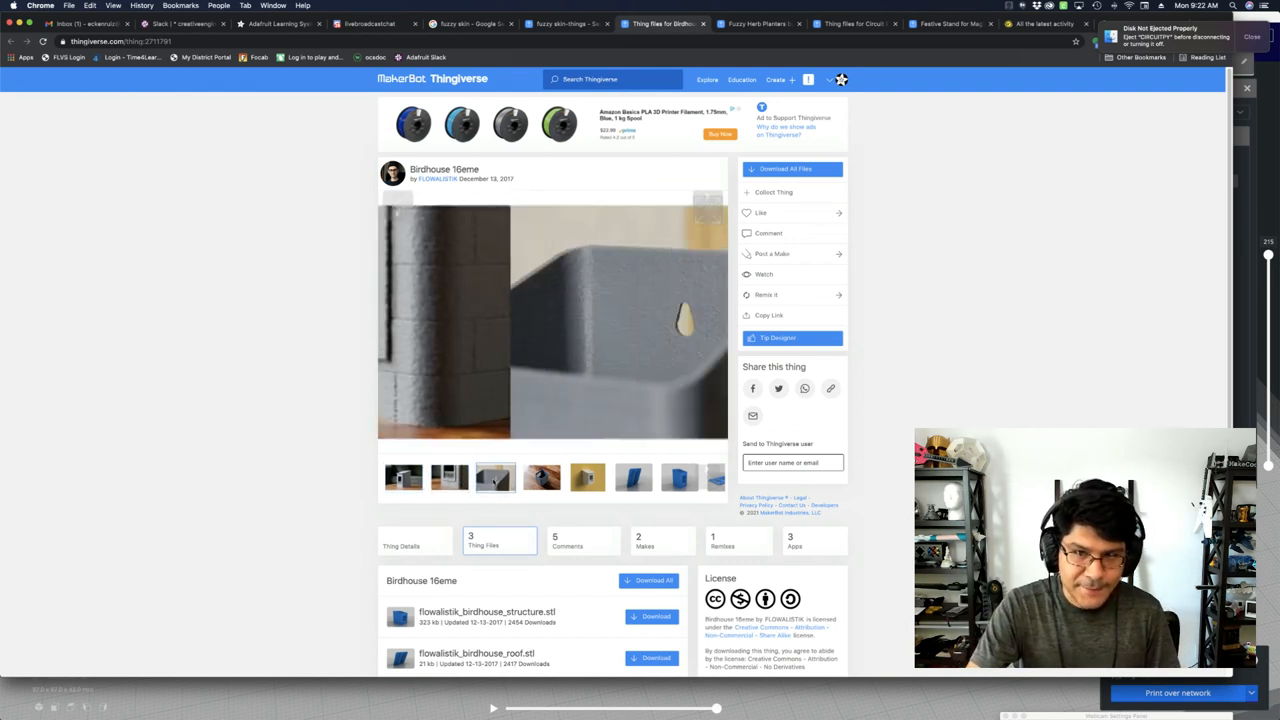
{"action": "left_click", "coordinate": [402, 476]}
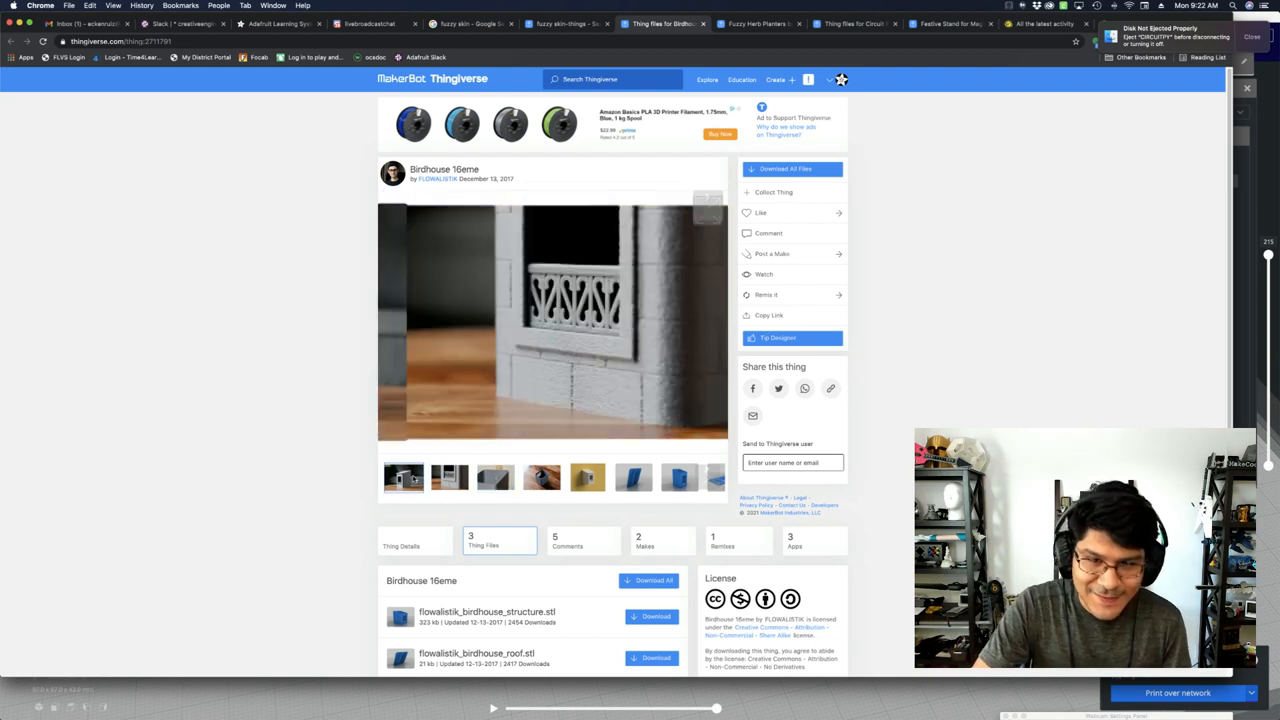
{"action": "left_click", "coordinate": [448, 476]}
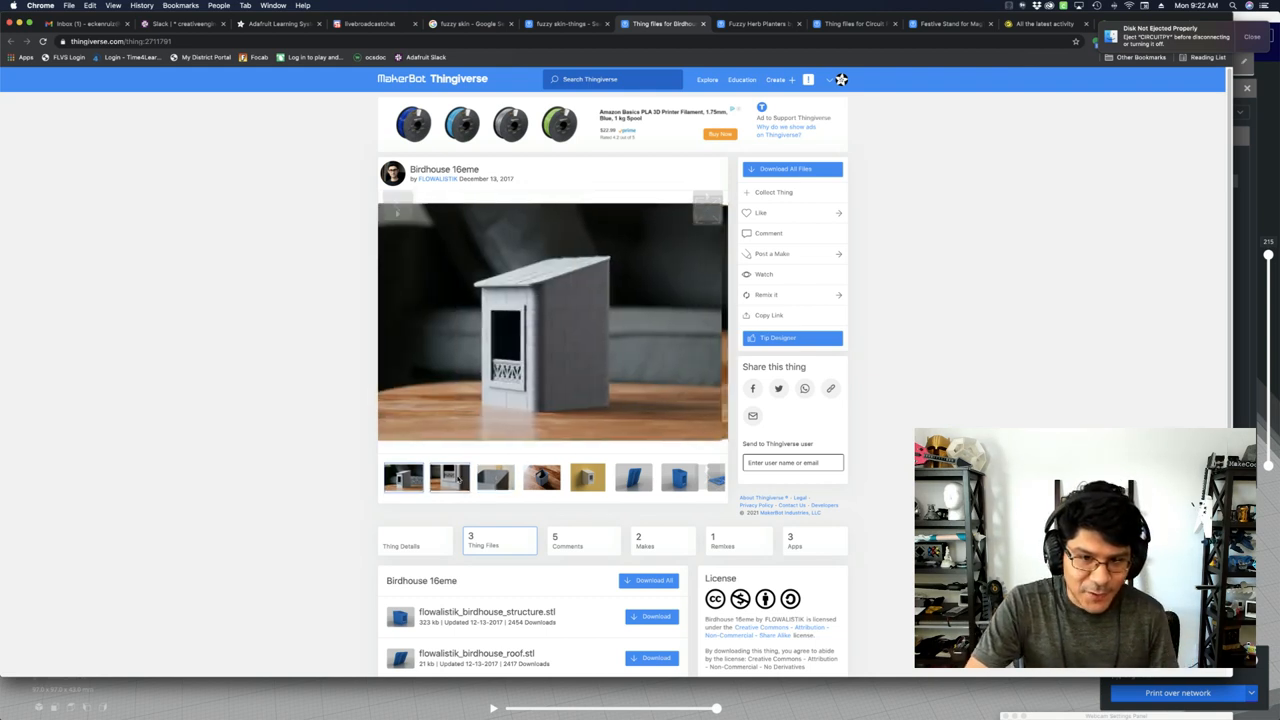
{"action": "left_click", "coordinate": [492, 478]}
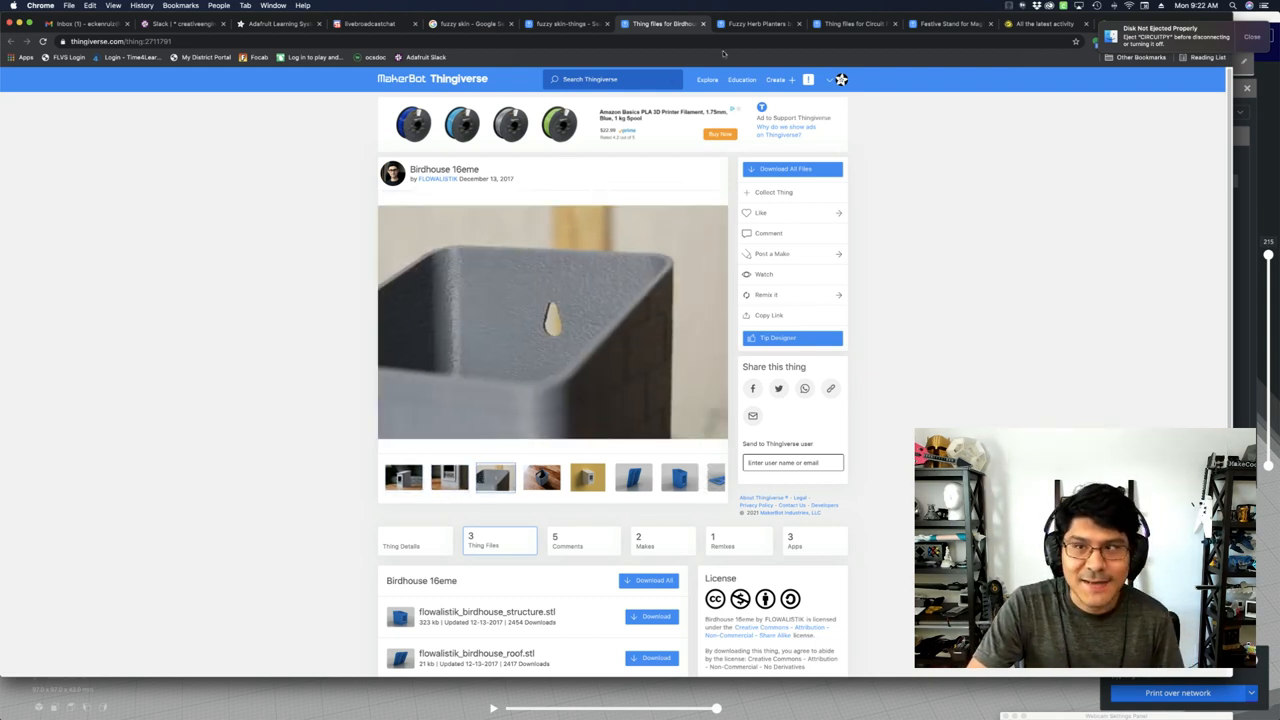
Browse the Fuzzy Herb Planters and Bluefruit Cauldron pages, viewing their photos.
{"action": "left_click", "coordinate": [756, 18]}
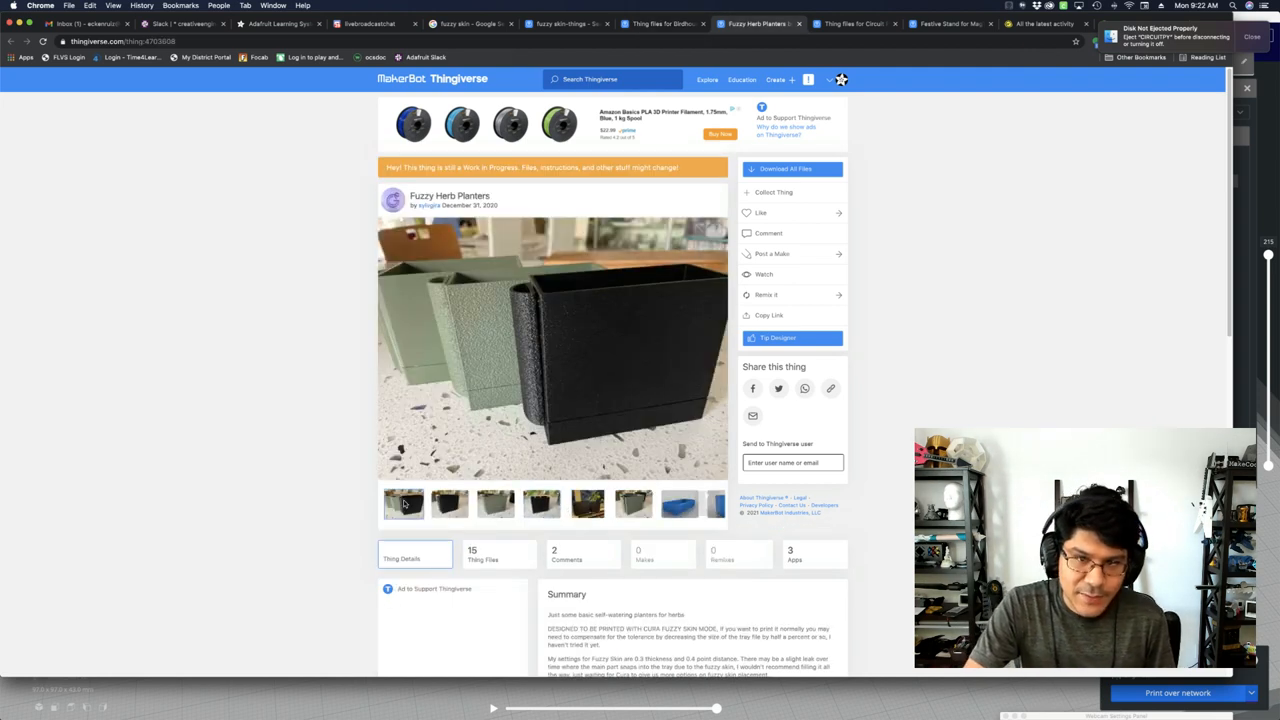
{"action": "left_click", "coordinate": [446, 504]}
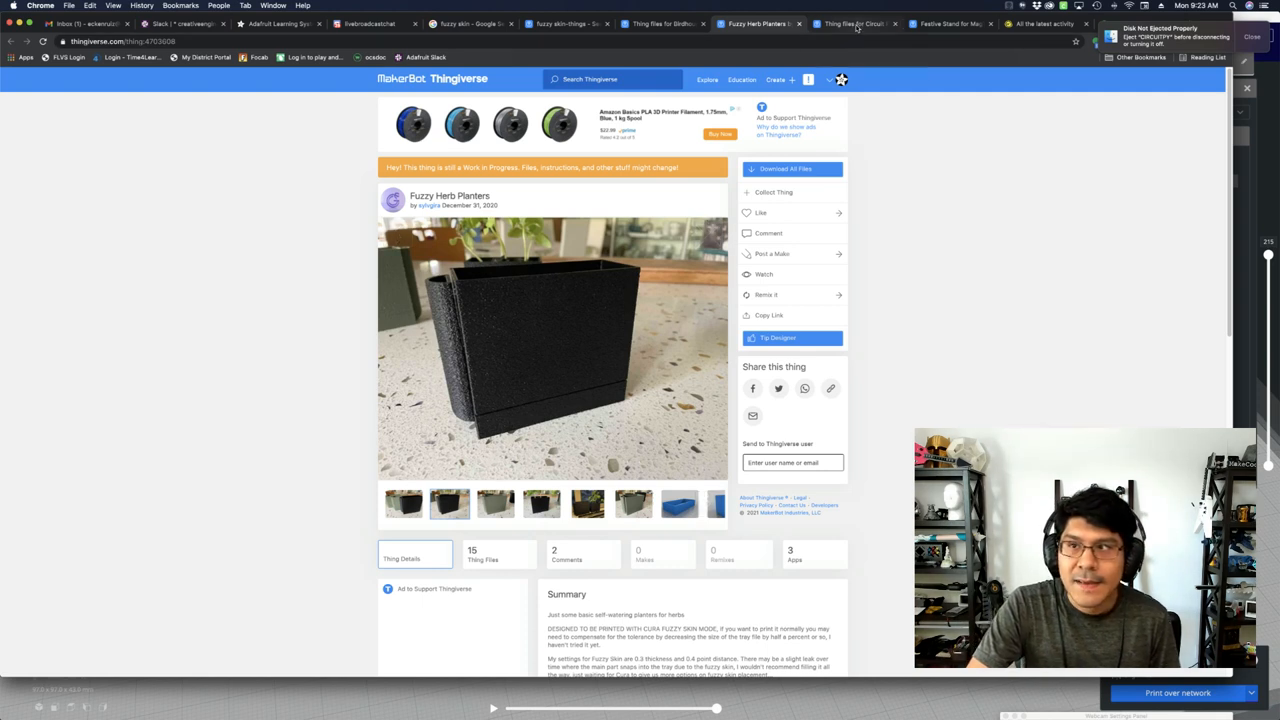
{"action": "left_click", "coordinate": [860, 24]}
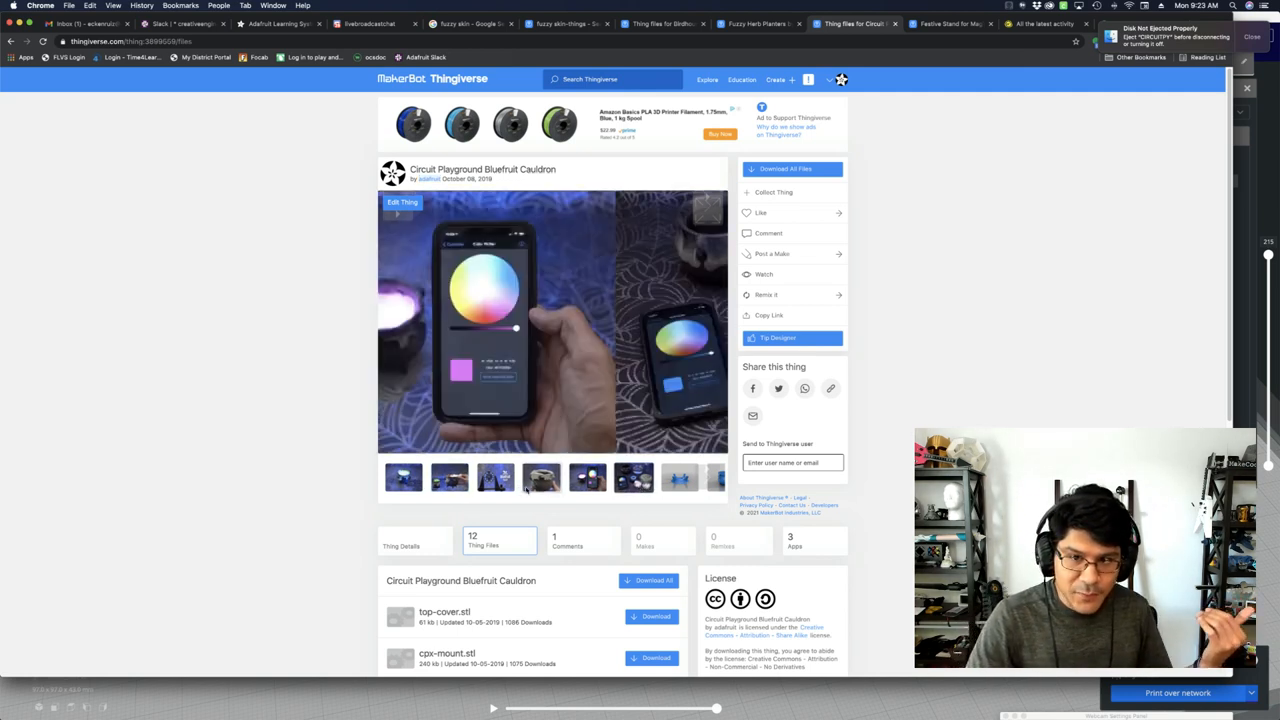
{"action": "left_click", "coordinate": [404, 478]}
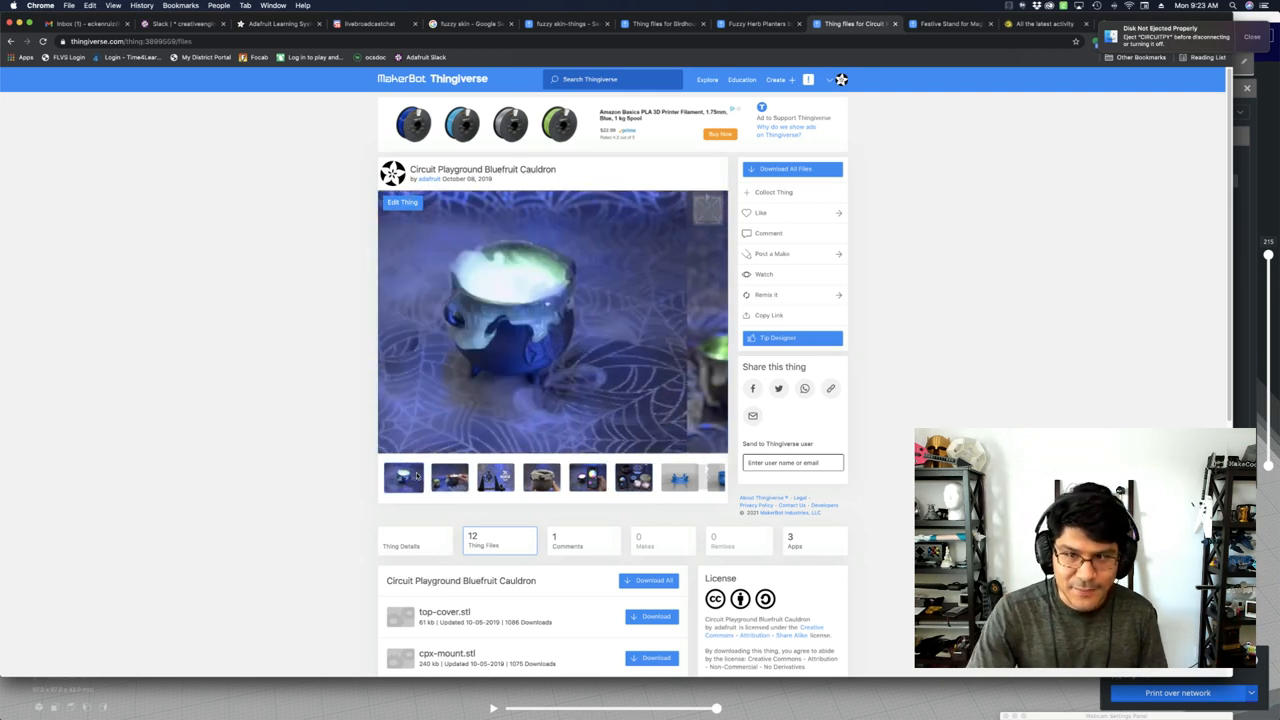
Browse the Festive Stand for MagTag photos and return to the cauldron in Cura.
{"action": "left_click", "coordinate": [960, 28]}
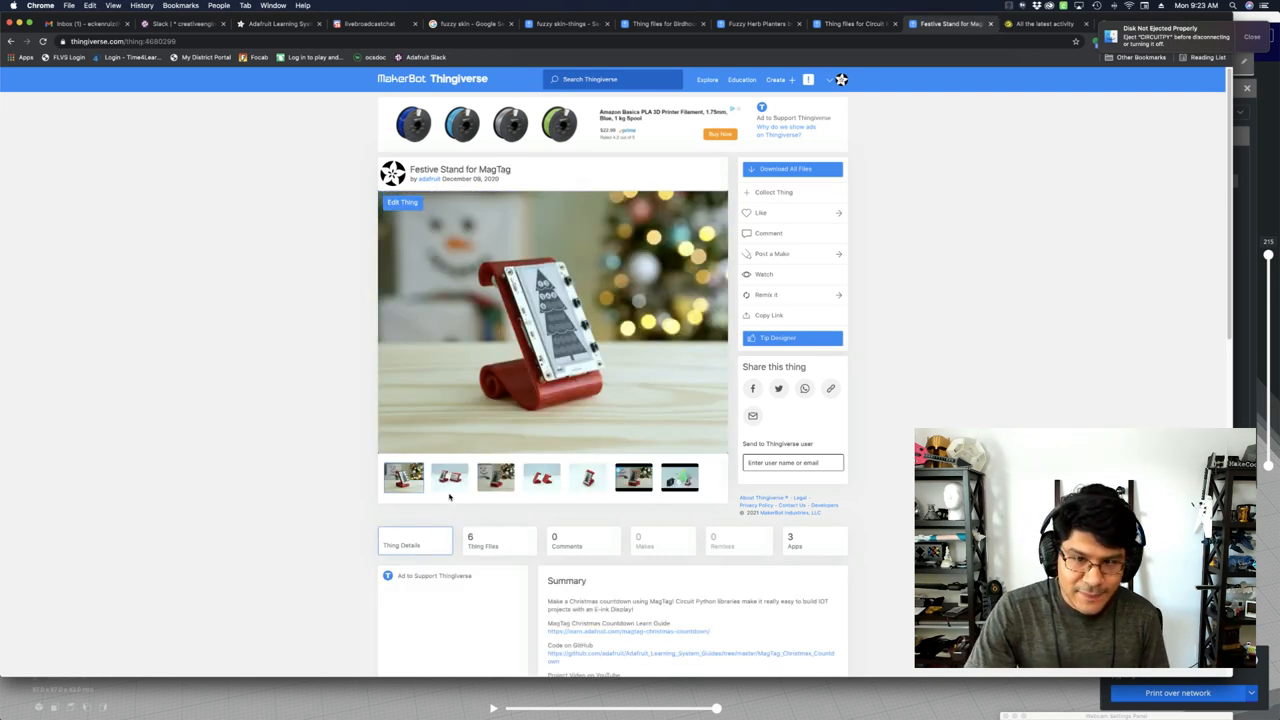
{"action": "left_click", "coordinate": [448, 476]}
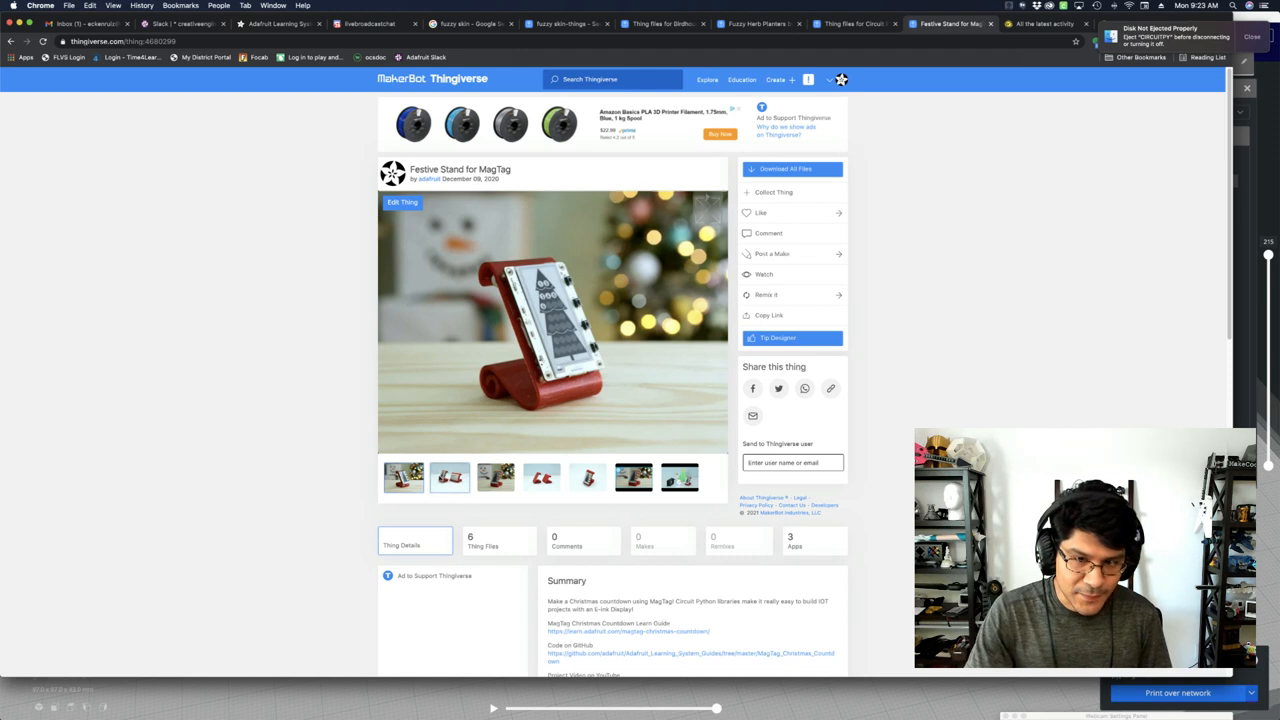
{"action": "left_click", "coordinate": [588, 478]}
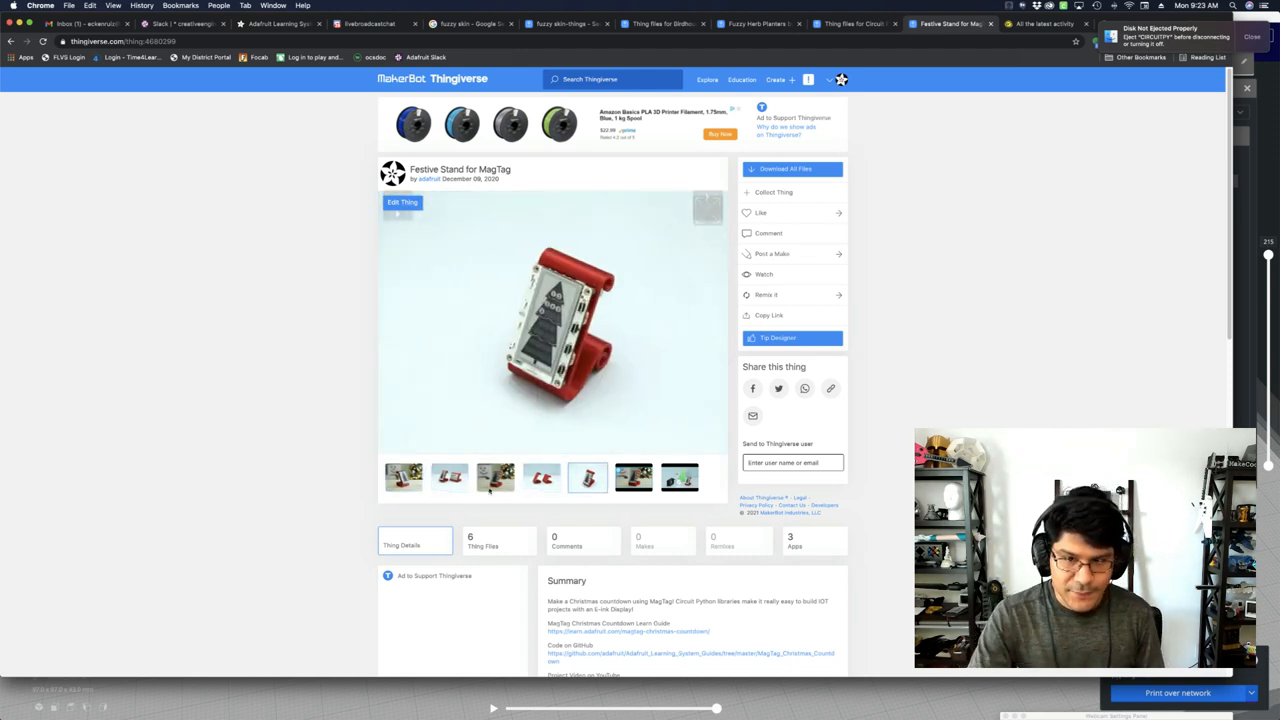
{"action": "left_click", "coordinate": [448, 478]}
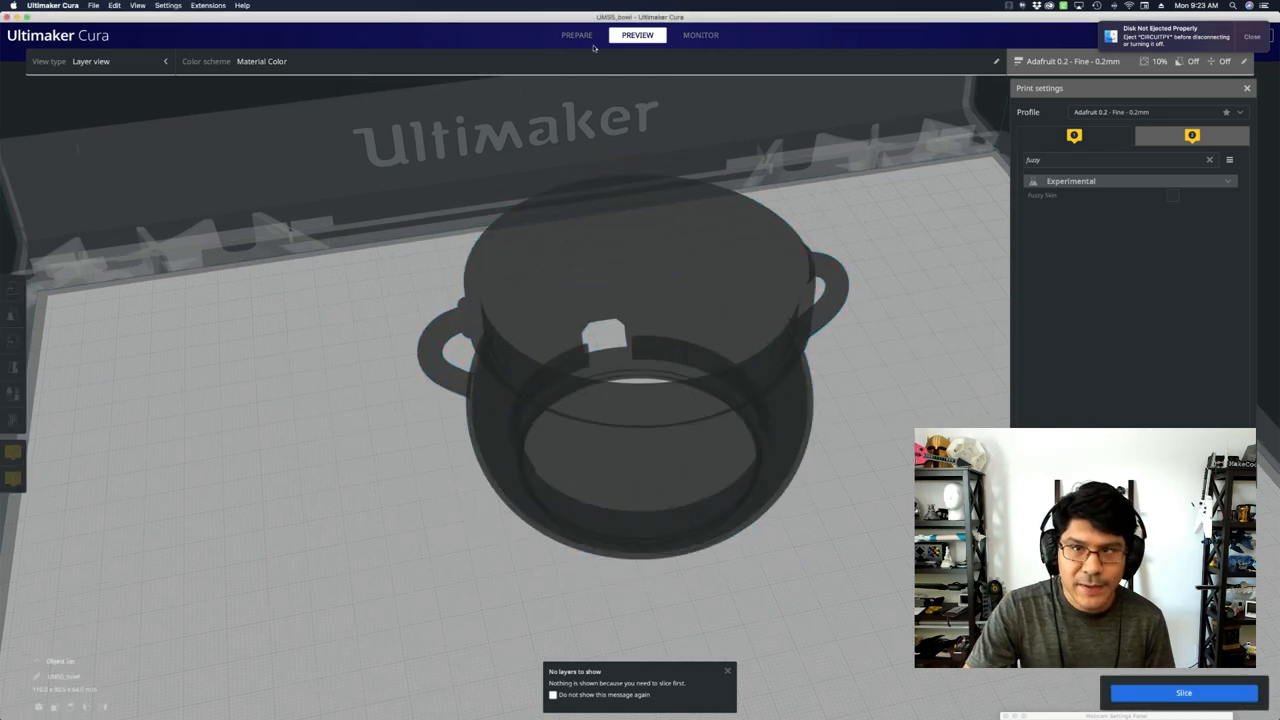
Enable Fuzzy Skin for the handled cauldron in Prepare and slice it.
{"action": "left_click", "coordinate": [576, 36]}
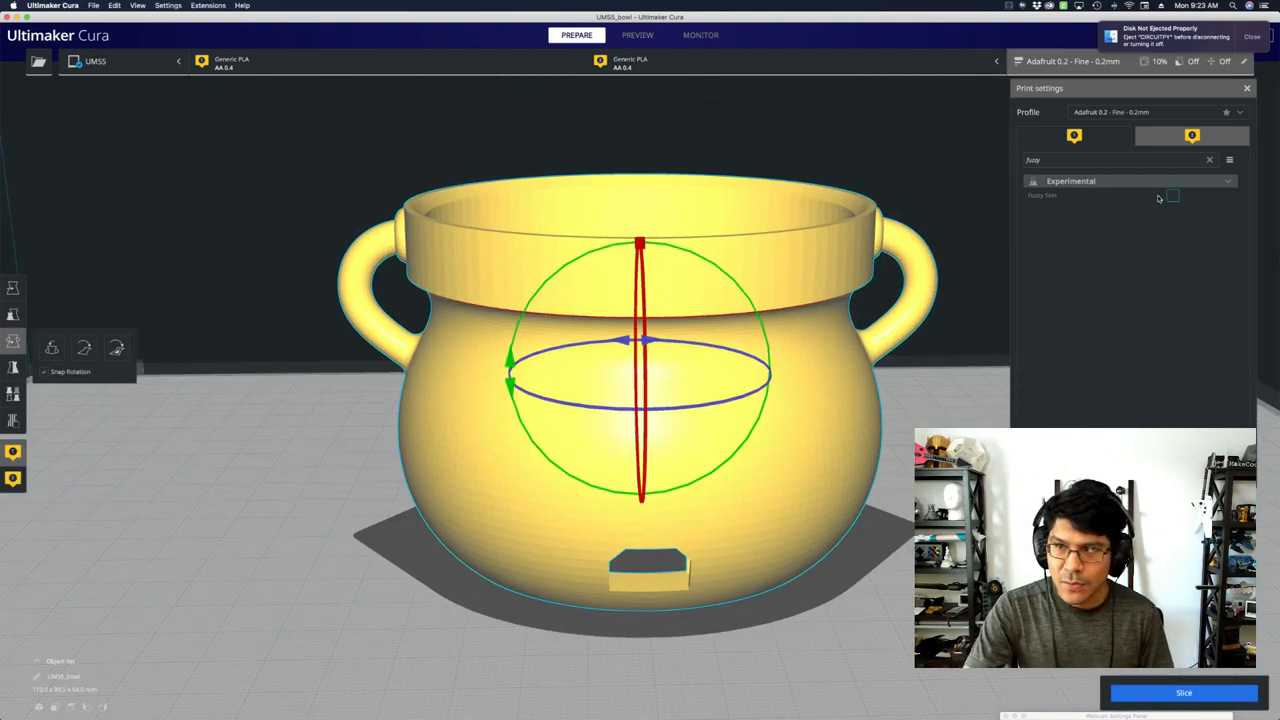
{"action": "left_click", "coordinate": [1172, 196]}
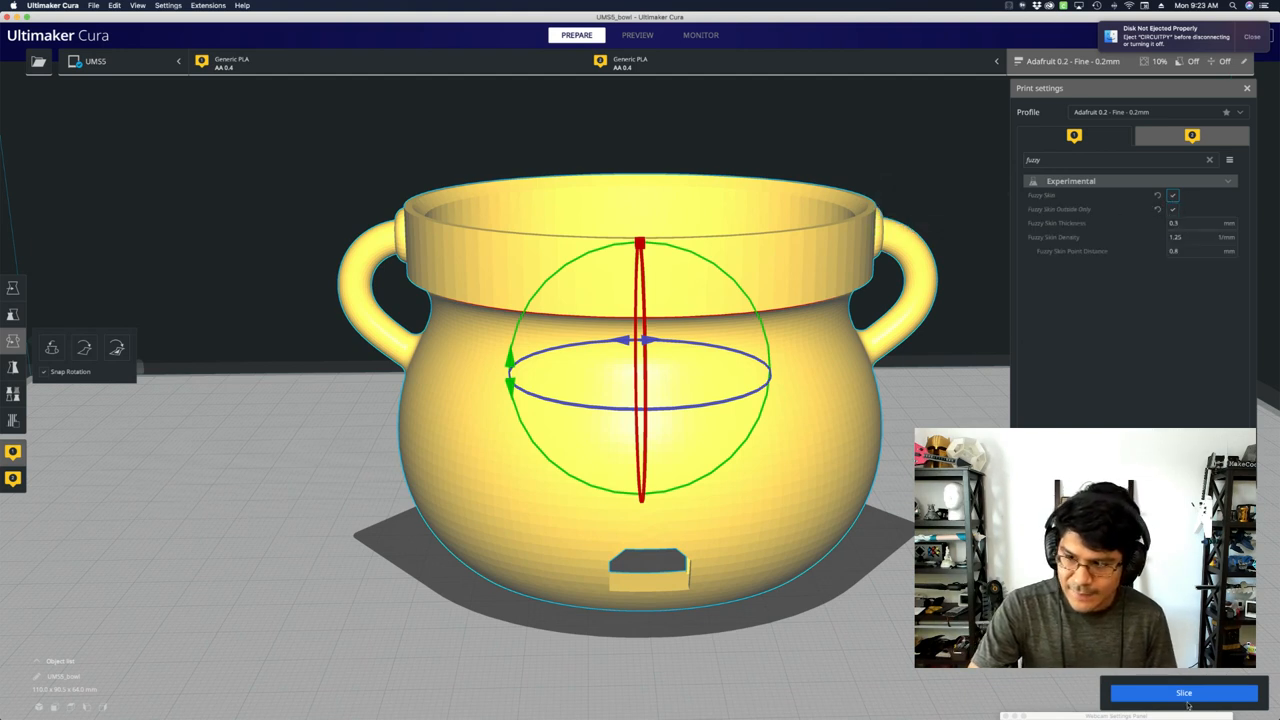
{"action": "left_click", "coordinate": [1184, 692]}
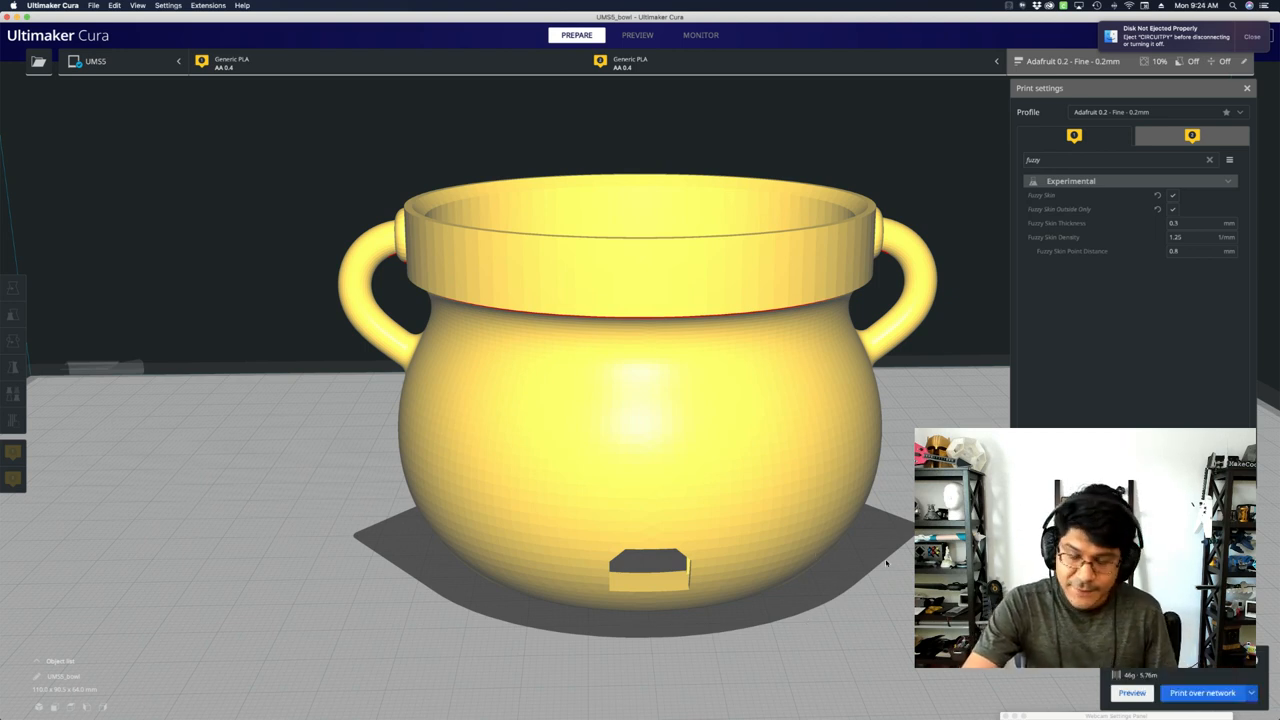
{"action": "mouse_move", "coordinate": [696, 56]}
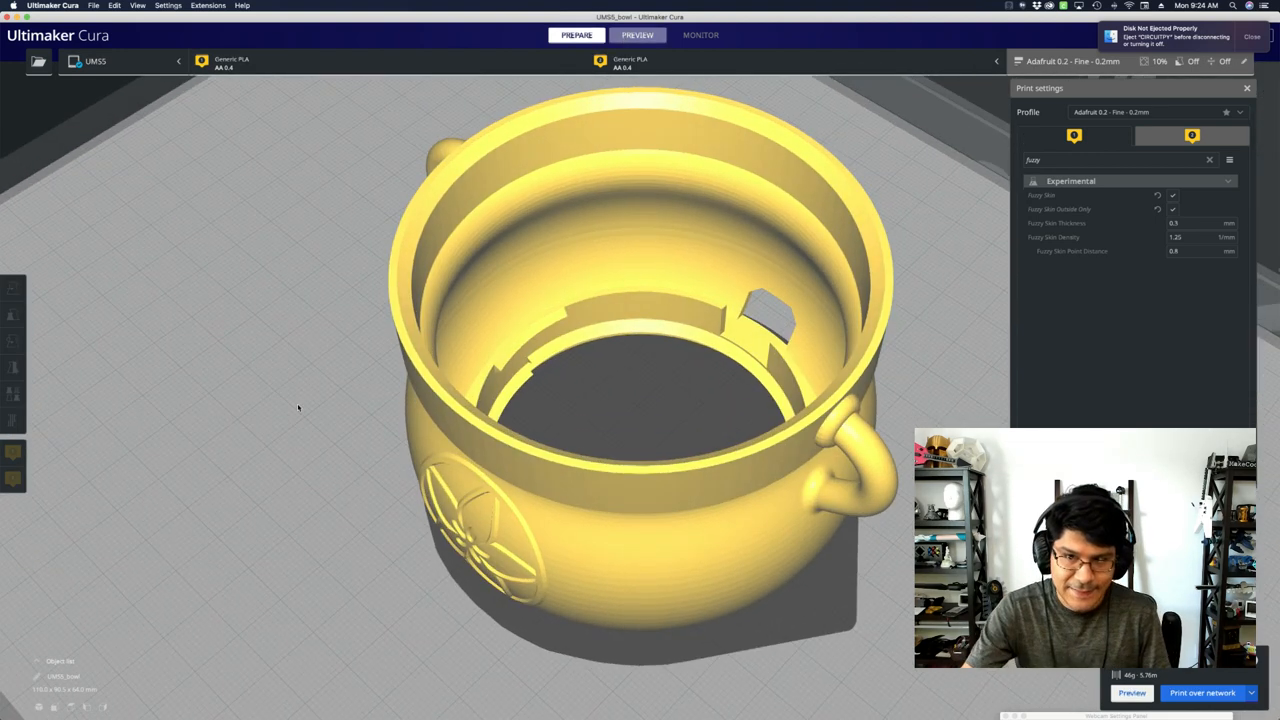
Inspect the cauldron's fuzzy outer walls in the layer preview, orbiting around it.
{"action": "left_click", "coordinate": [636, 36]}
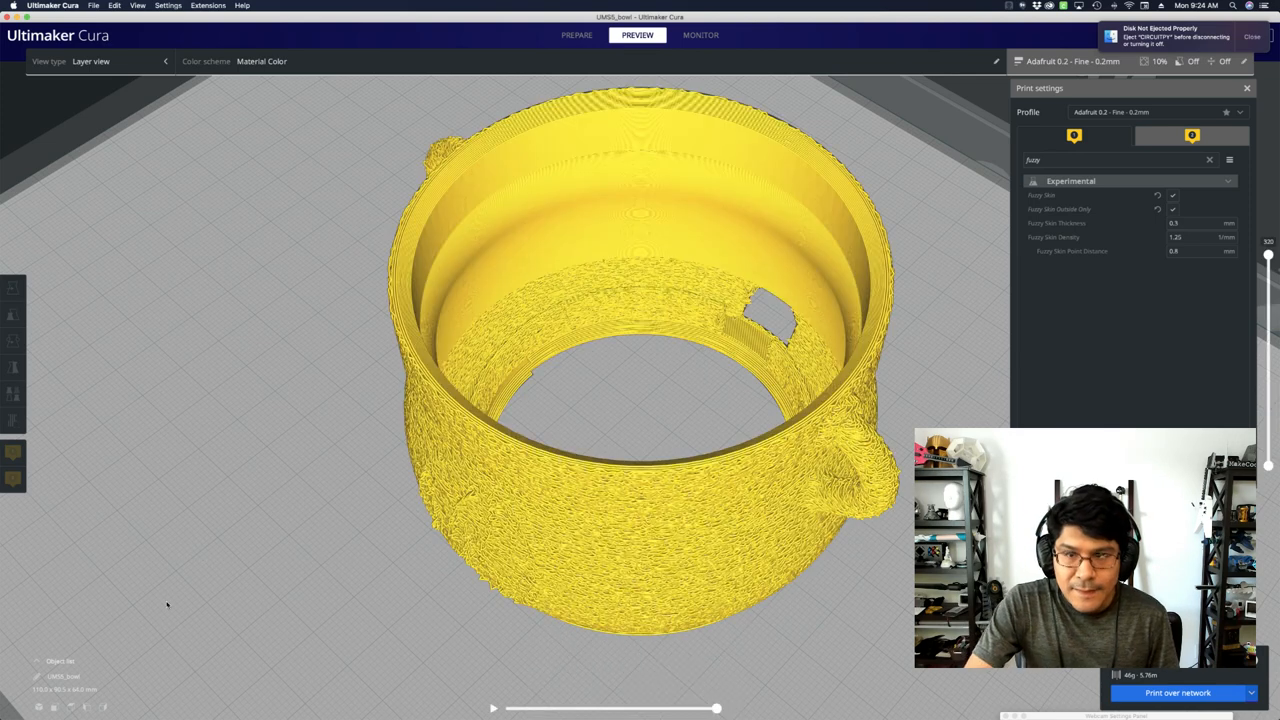
{"action": "left_click_drag", "start_coordinate": [640, 400], "coordinate": [620, 290]}
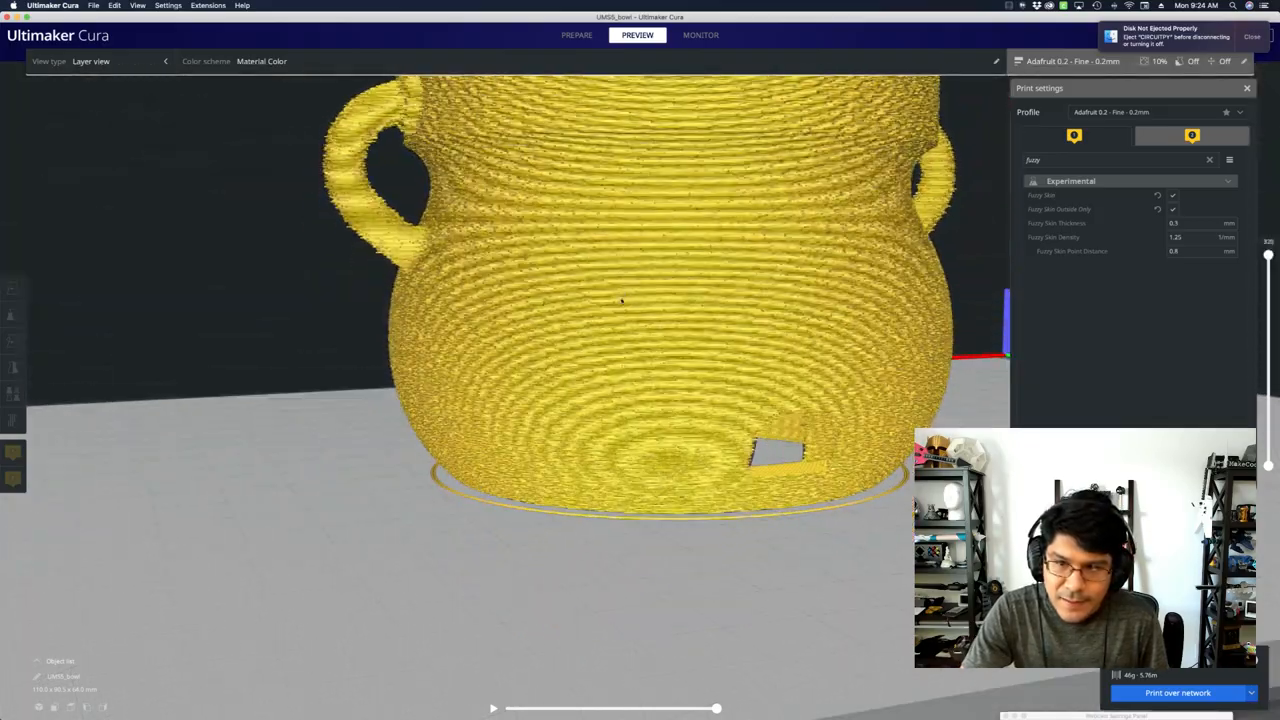
{"action": "left_click_drag", "start_coordinate": [620, 300], "coordinate": [690, 400]}
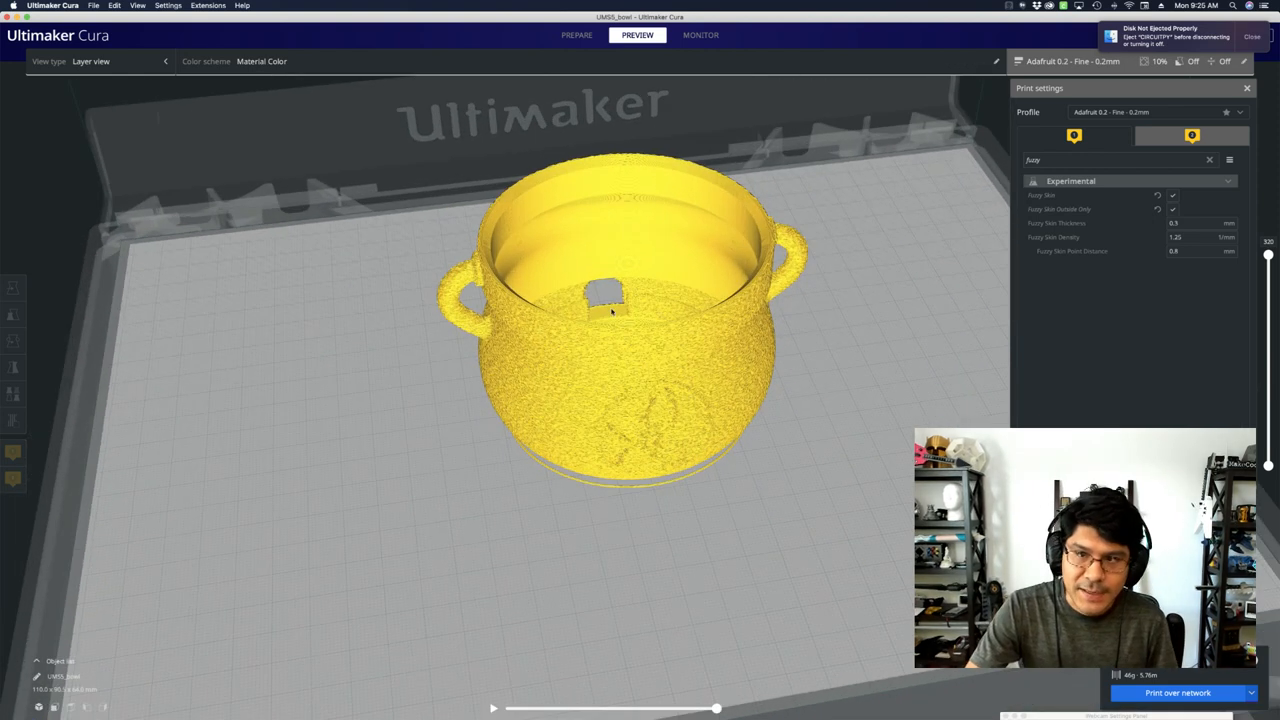
{"action": "left_click", "coordinate": [12, 340]}
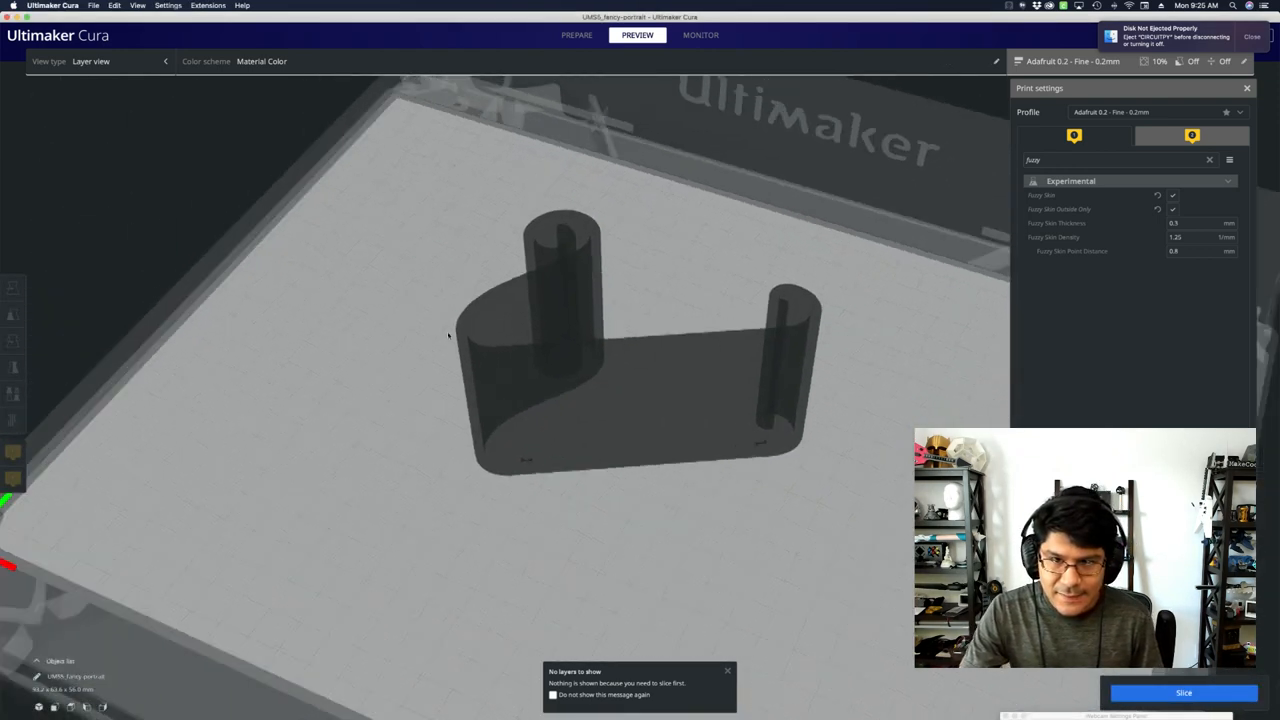
Inspect the scroll-shaped stand in Prepare, then start slicing it for preview.
{"action": "left_click", "coordinate": [574, 36]}
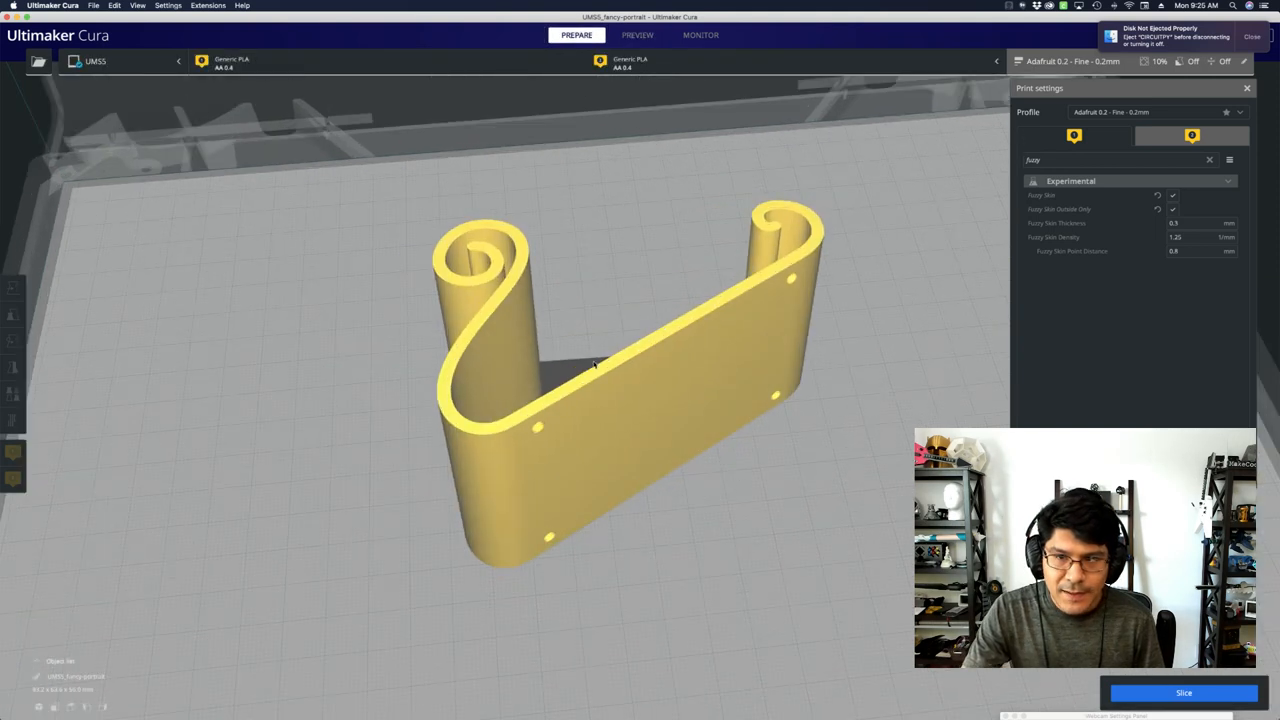
{"action": "left_click_drag", "start_coordinate": [590, 360], "coordinate": [400, 458]}
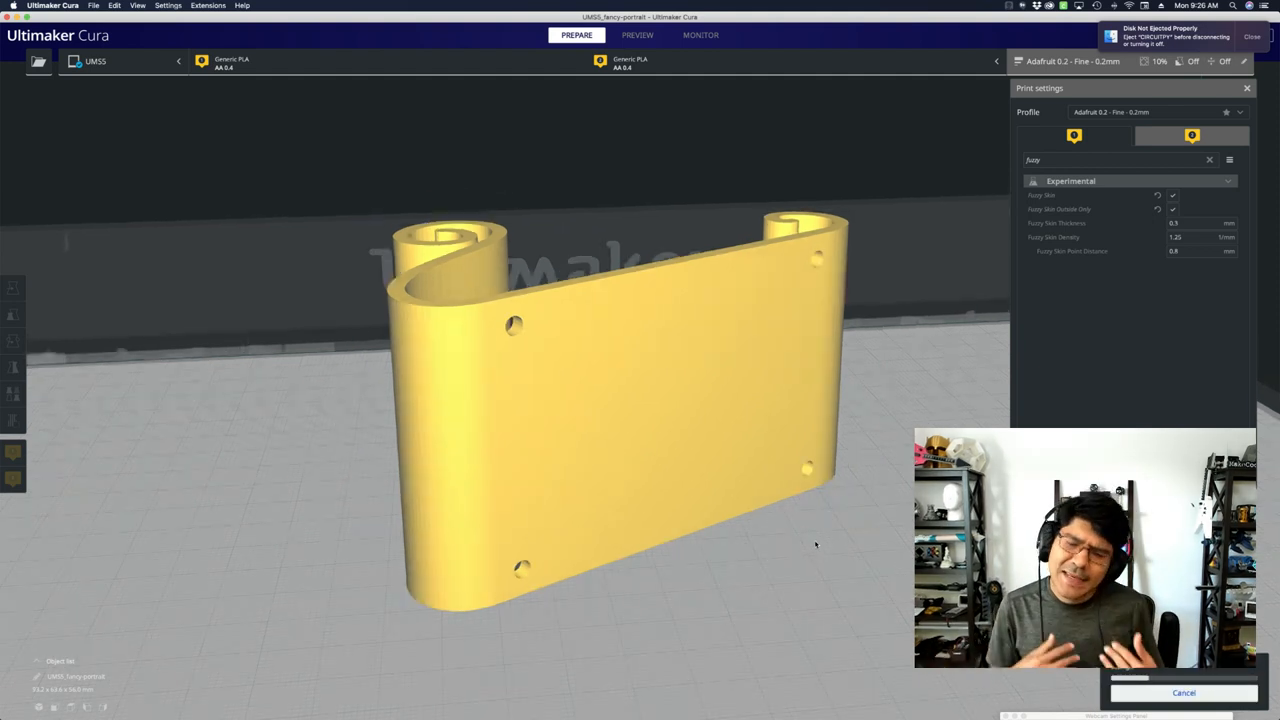
{"action": "mouse_move", "coordinate": [548, 96]}
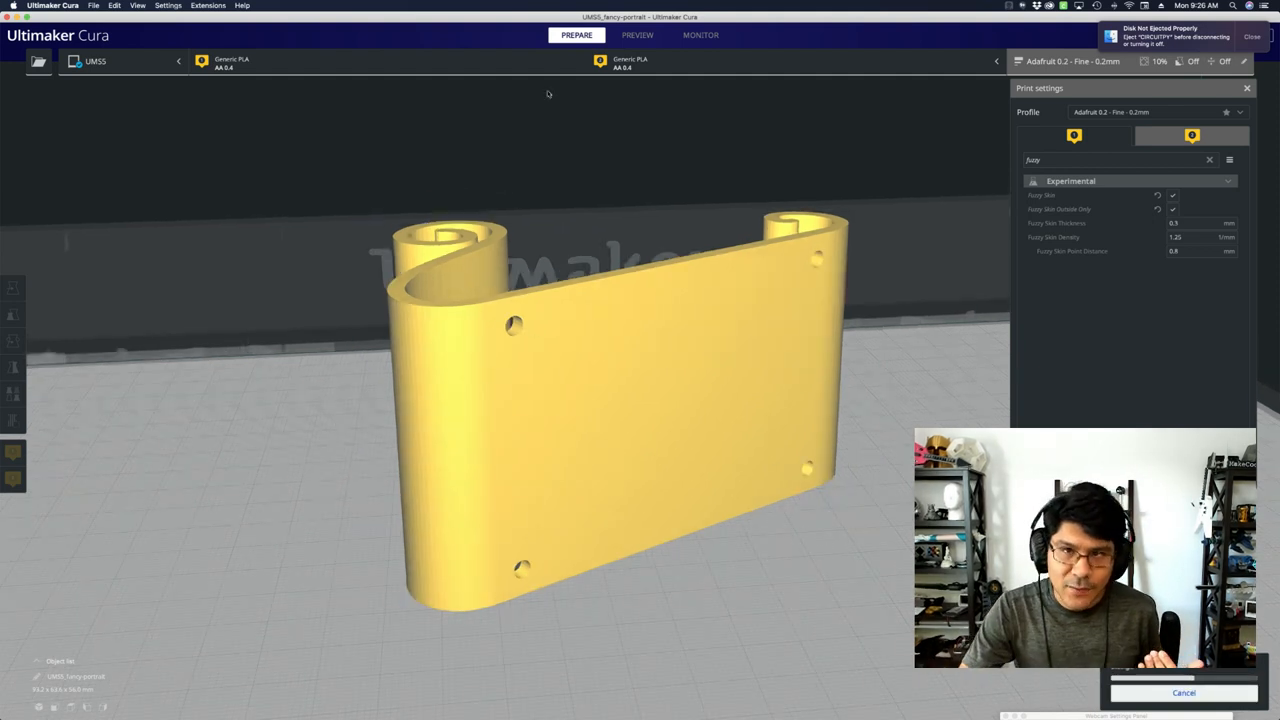
{"action": "left_click", "coordinate": [636, 36]}
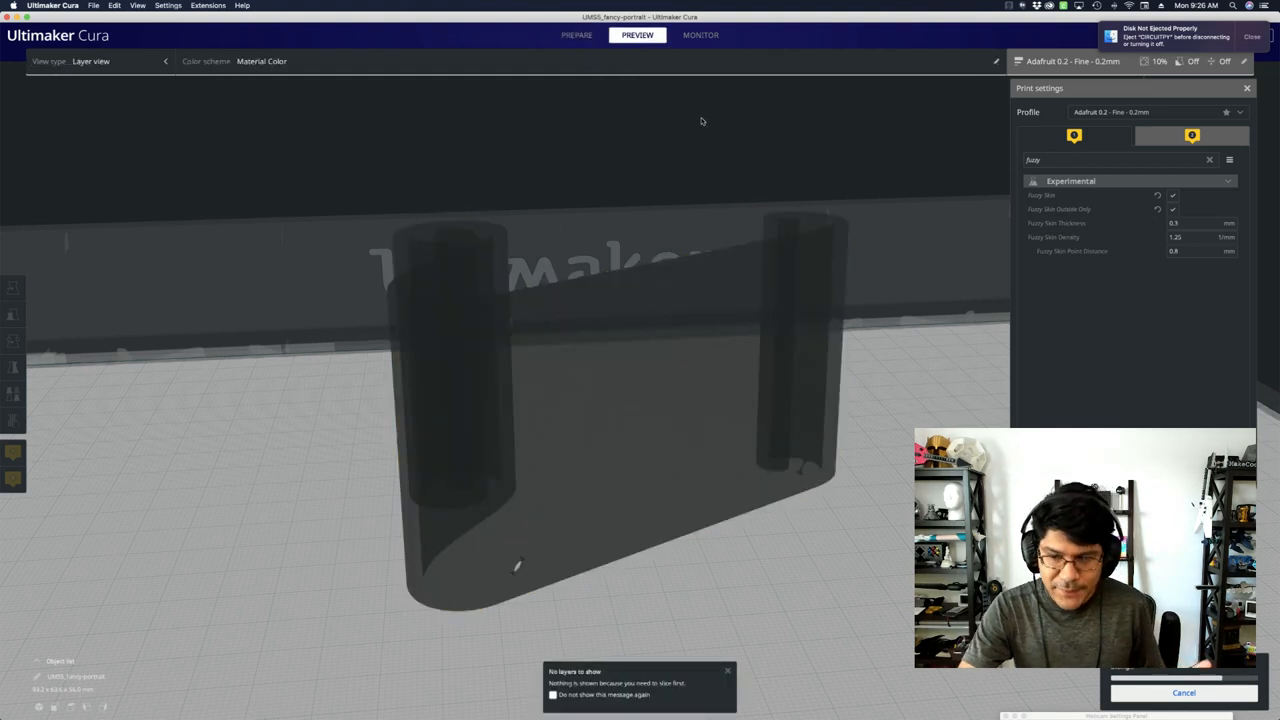
{"action": "mouse_move", "coordinate": [668, 370]}
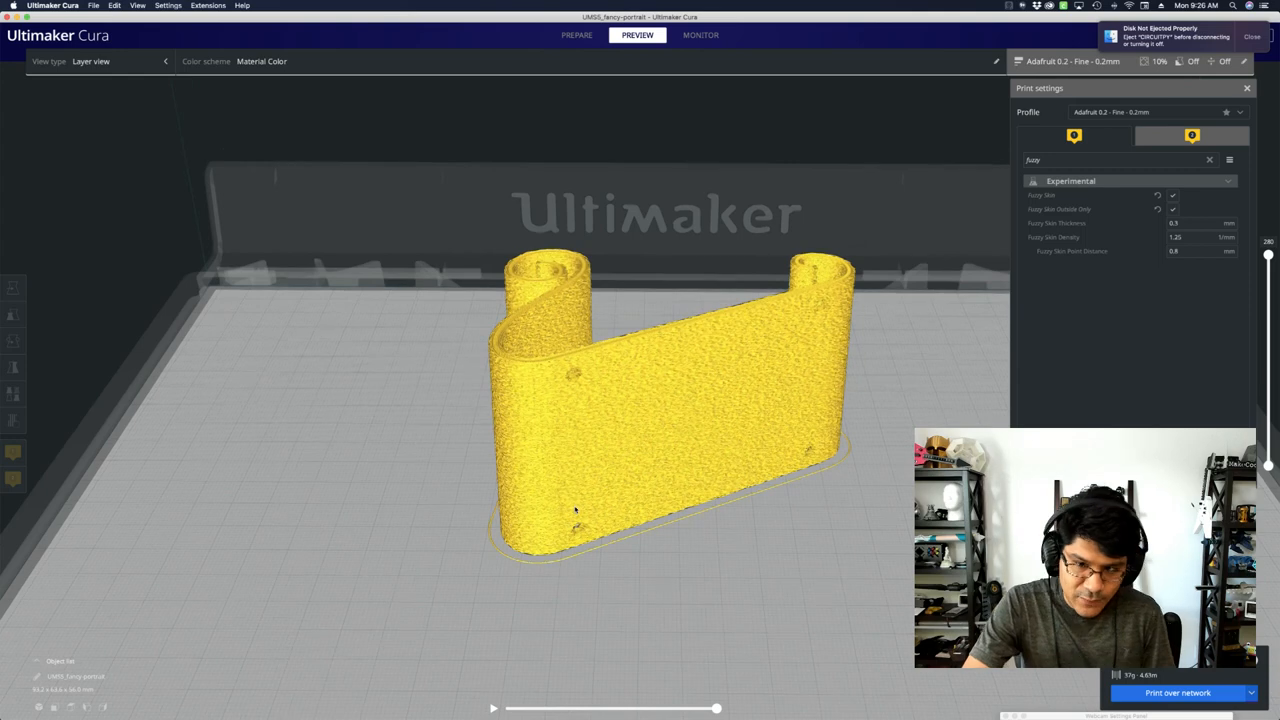
Inspect the fuzzy-skin texture on the stand's outer walls and review the Fuzzy Skin Point Distance value.
{"action": "left_click_drag", "start_coordinate": [576, 510], "coordinate": [474, 556]}
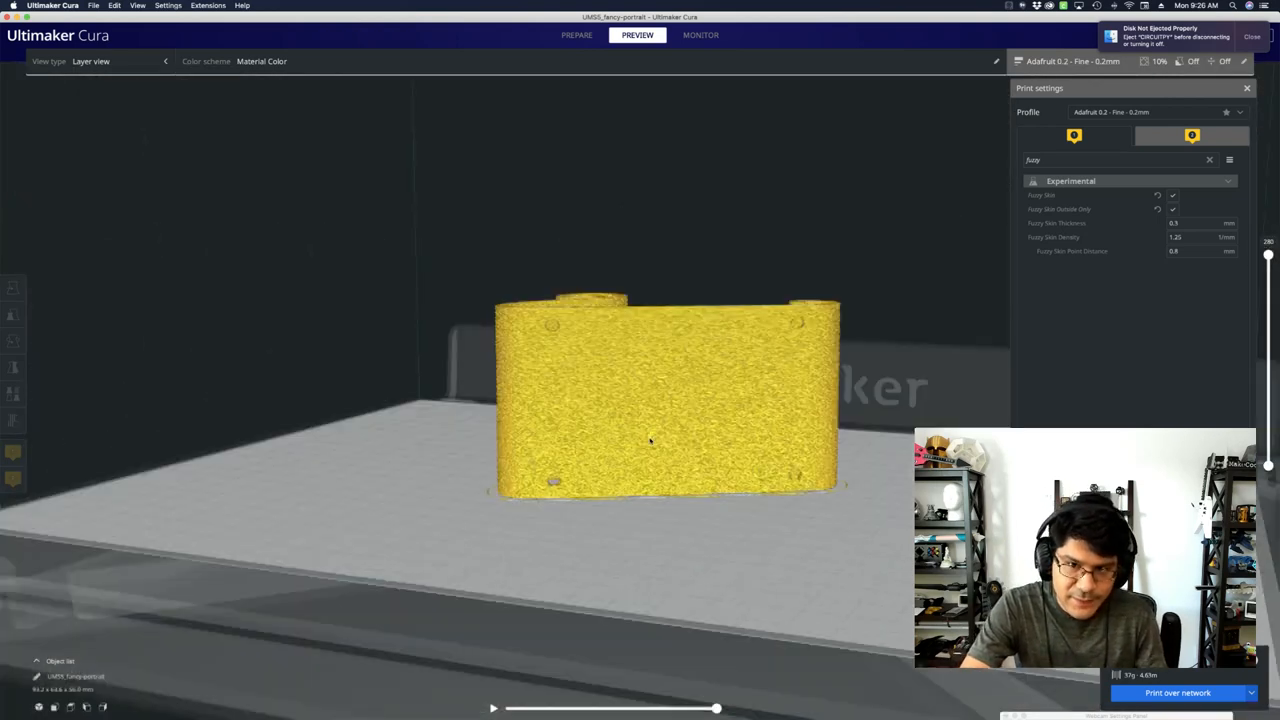
{"action": "left_click_drag", "start_coordinate": [650, 440], "coordinate": [490, 510]}
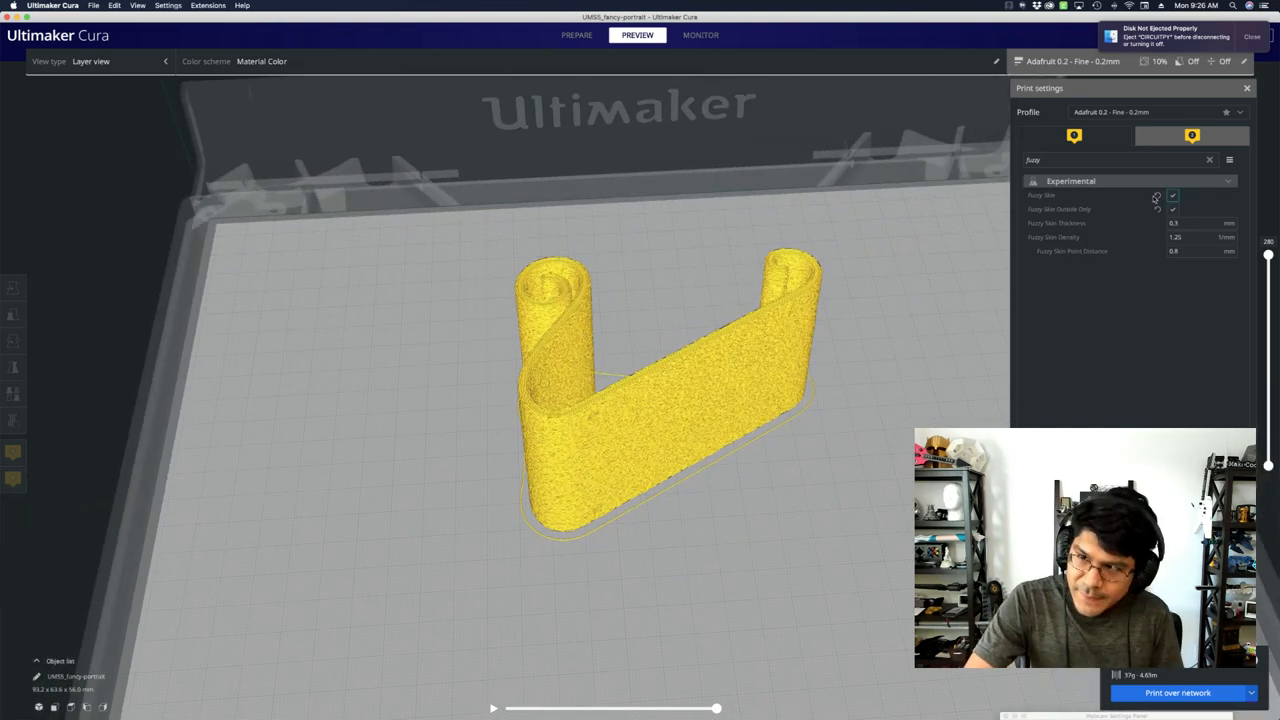
{"action": "left_click", "coordinate": [1190, 236]}
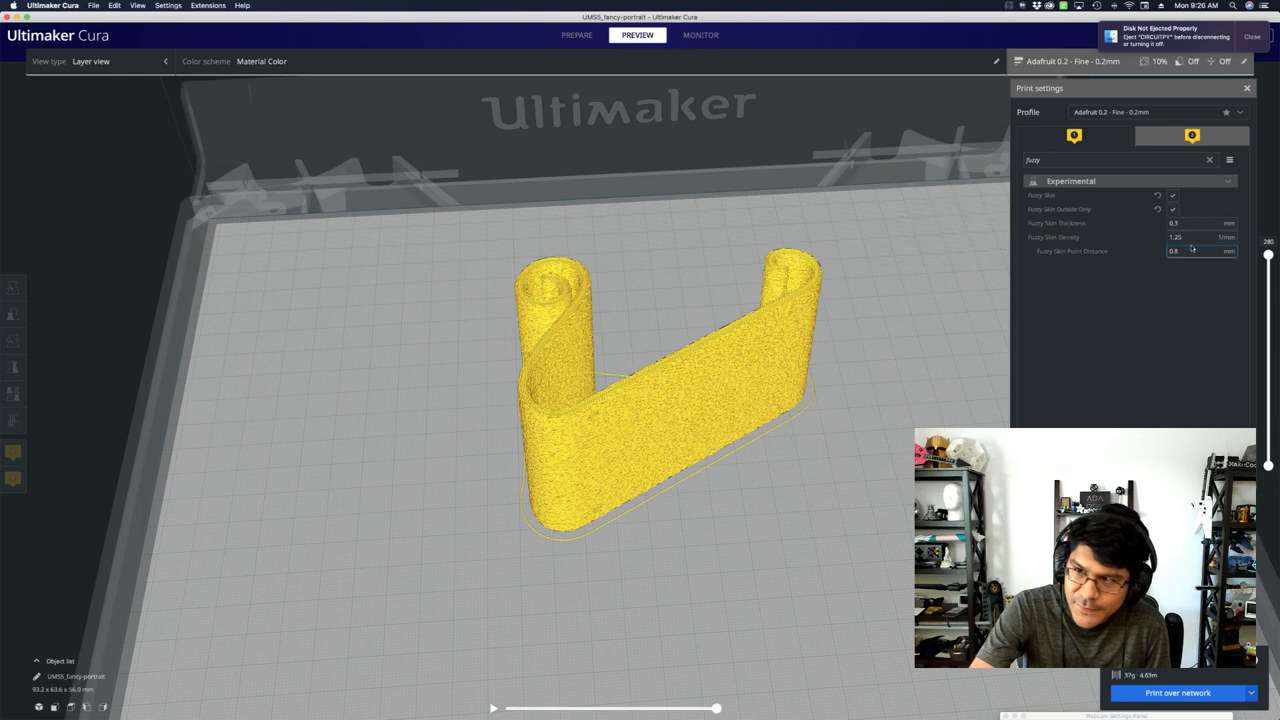
{"action": "mouse_move", "coordinate": [1190, 222]}
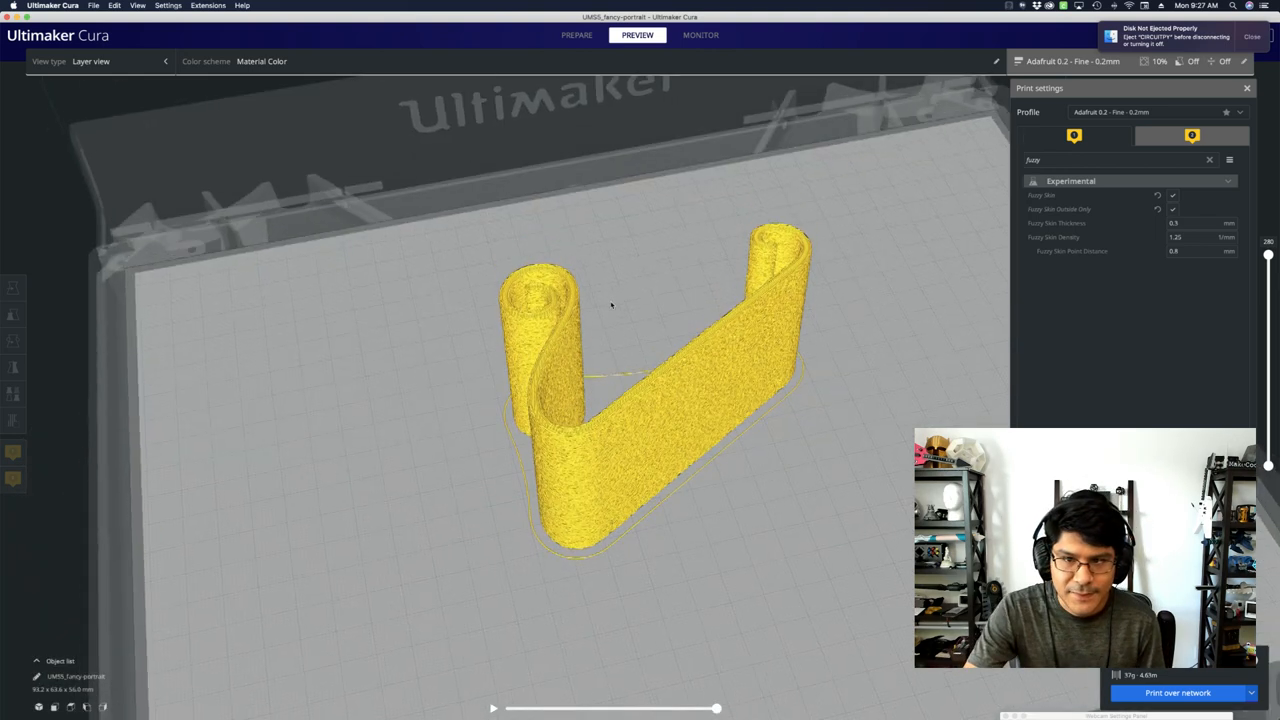
{"action": "left_click_drag", "start_coordinate": [612, 304], "coordinate": [676, 330]}
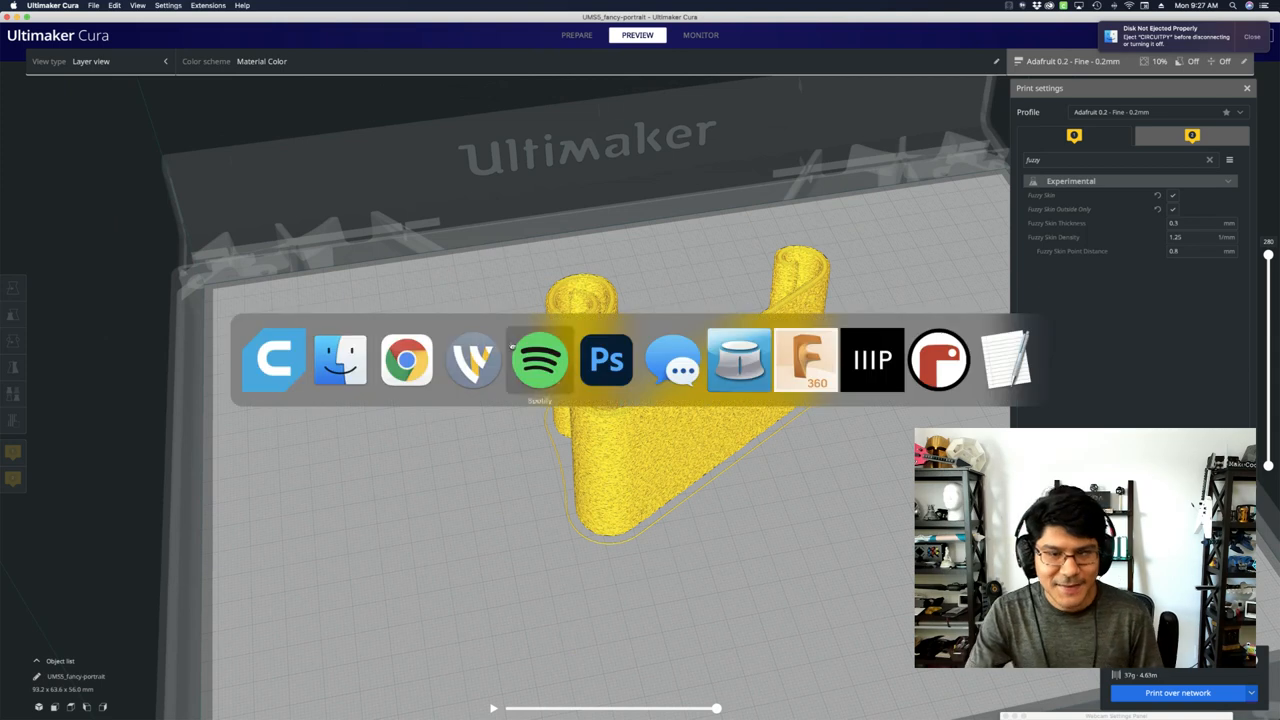
{"action": "mouse_move", "coordinate": [406, 360]}
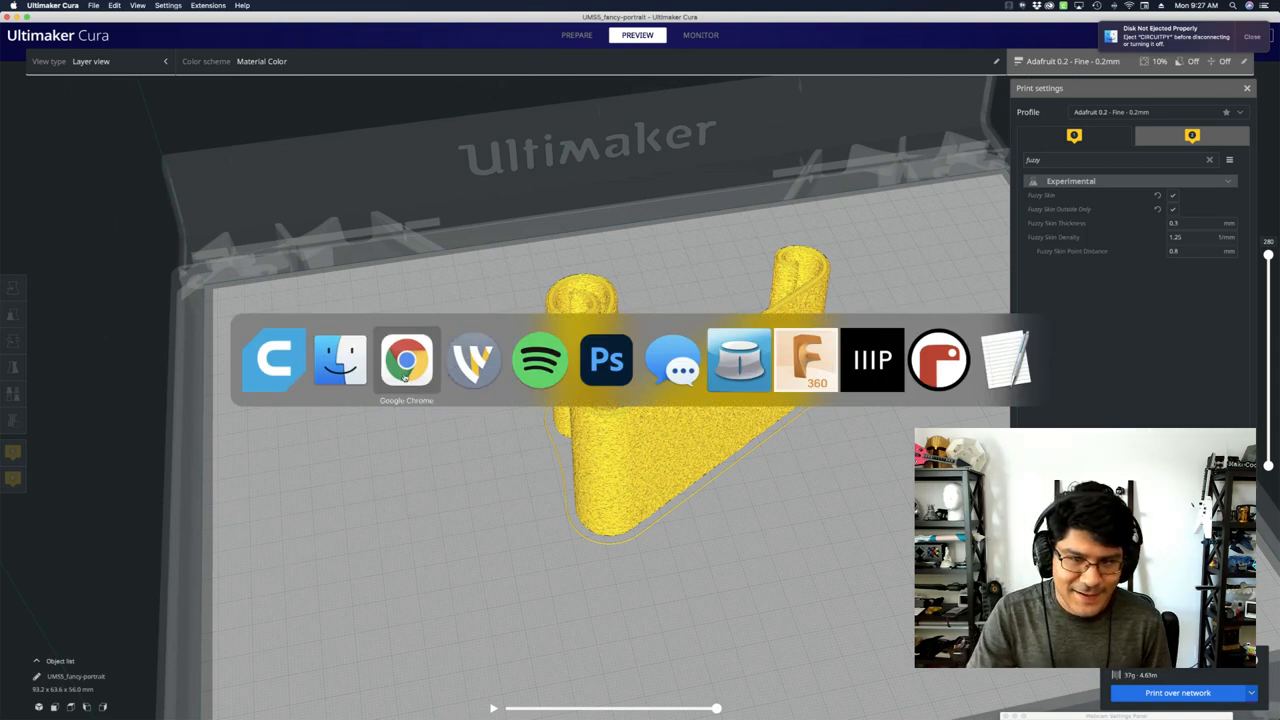
{"action": "mouse_move", "coordinate": [472, 360]}
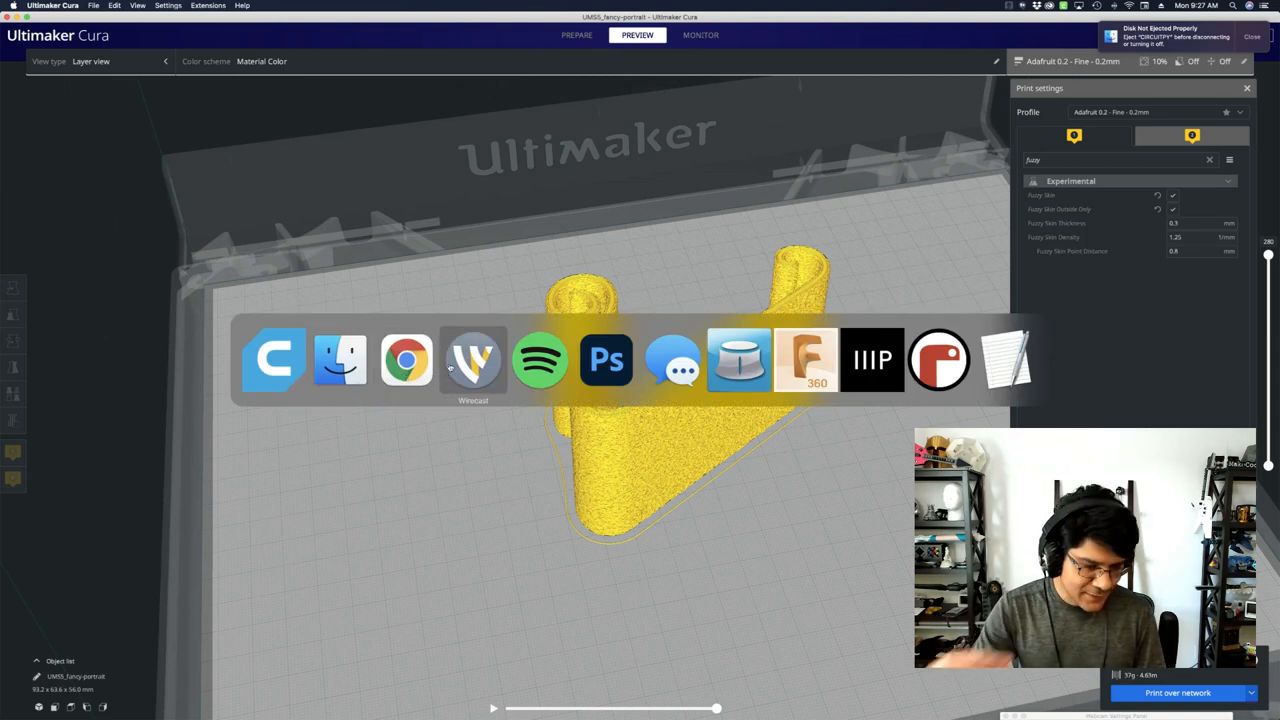
{"action": "mouse_move", "coordinate": [472, 360]}
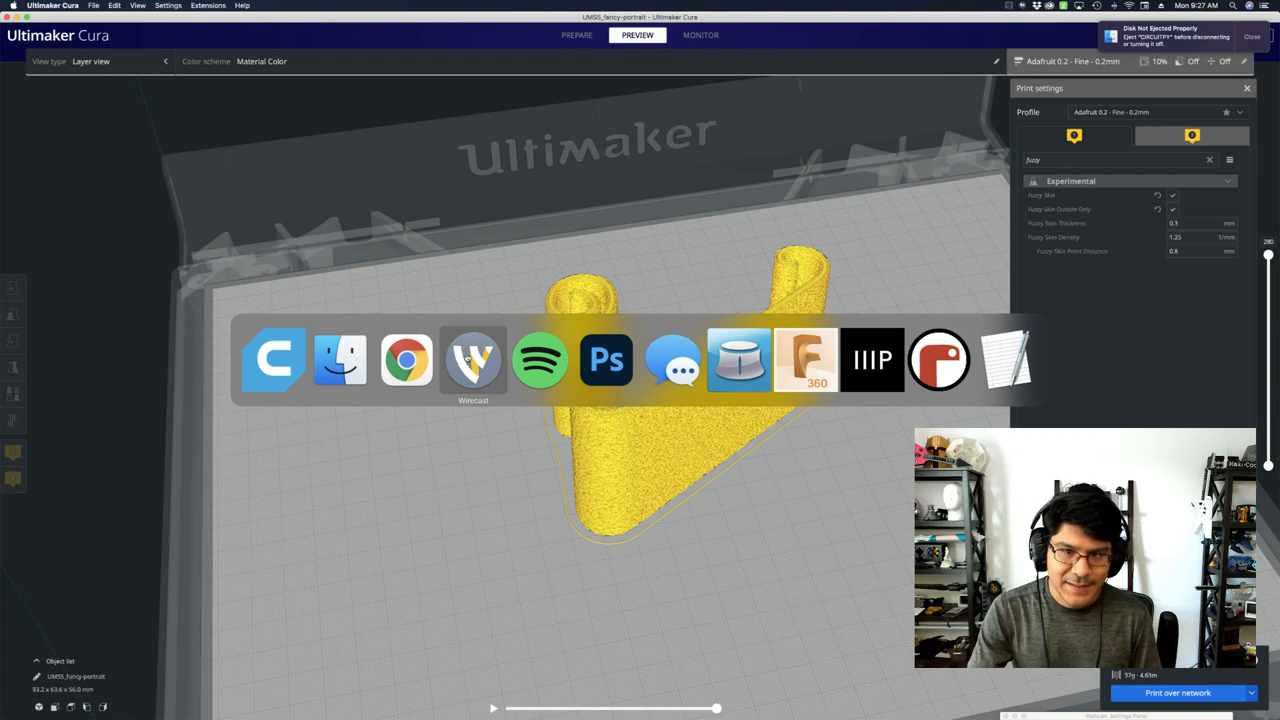